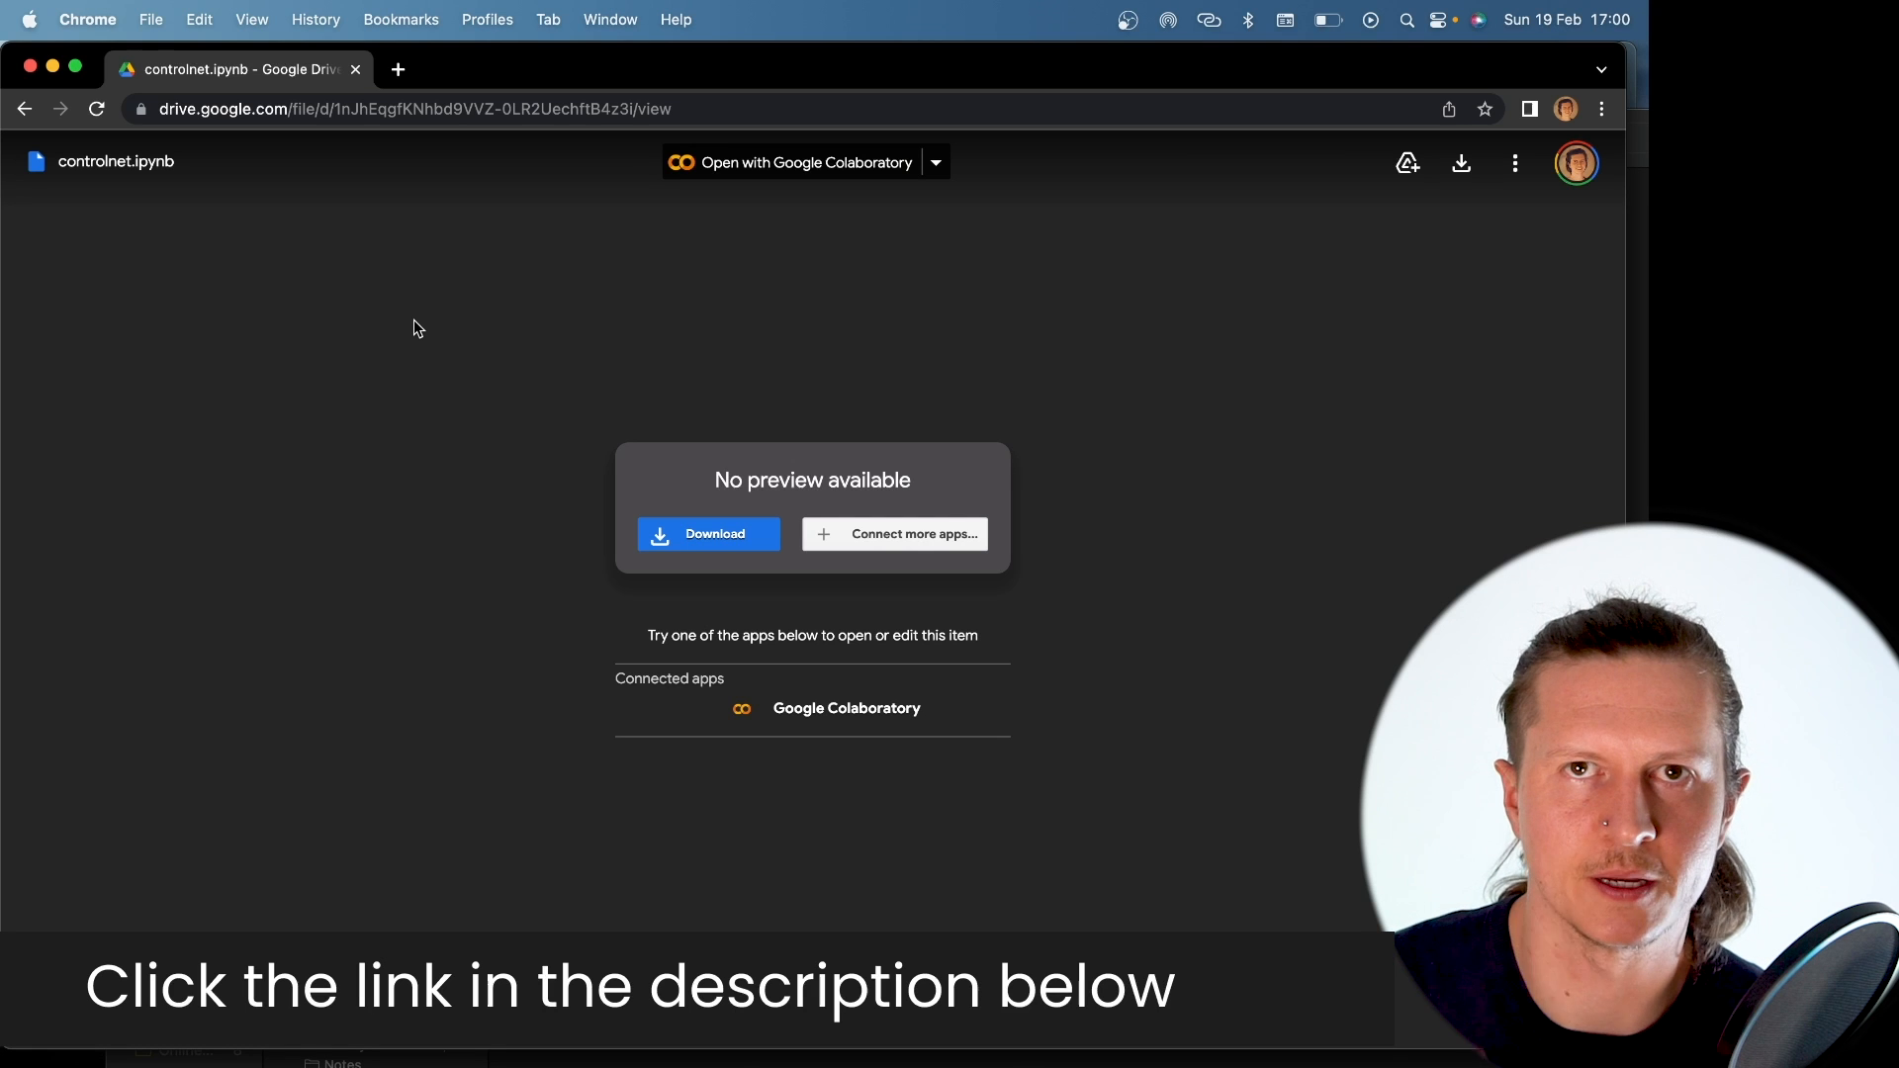
mouse_move(867, 133)
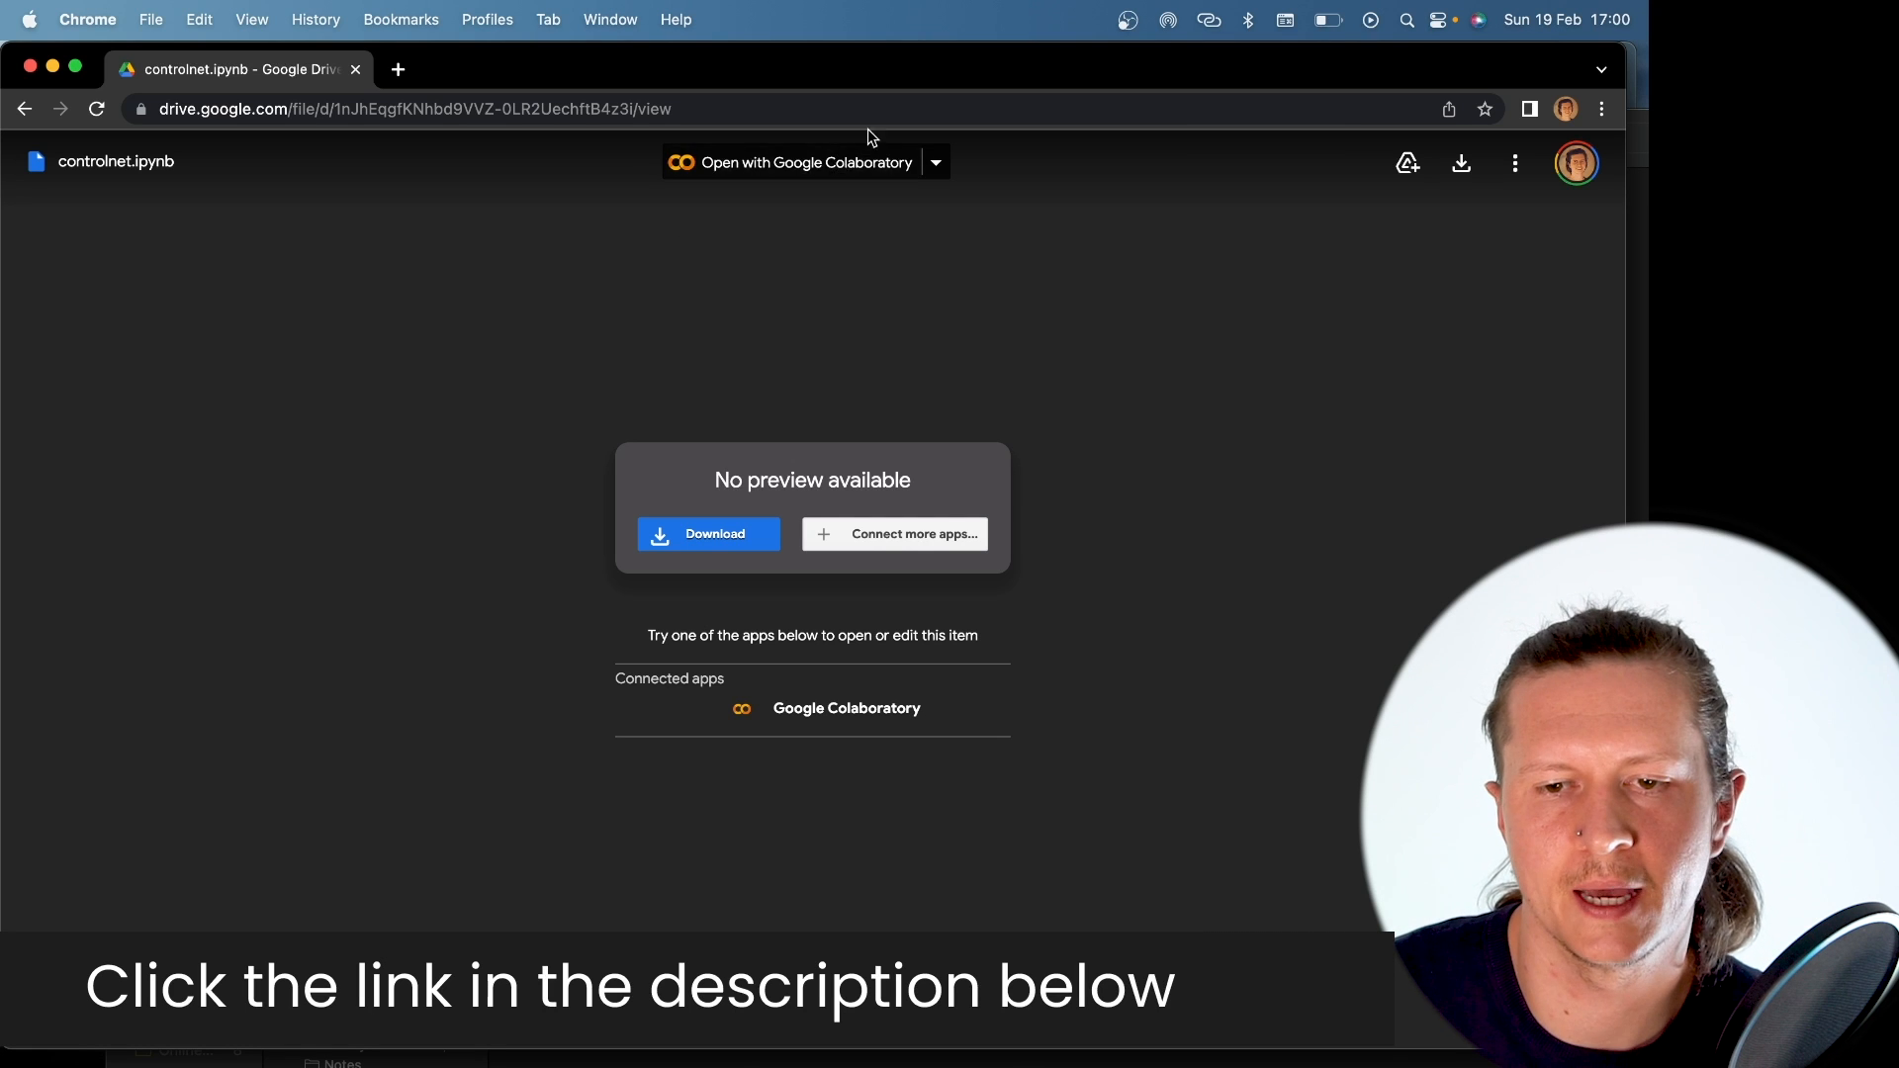
Open the shared controlnet.ipynb from Drive in Google Colaboratory
left_click(792, 162)
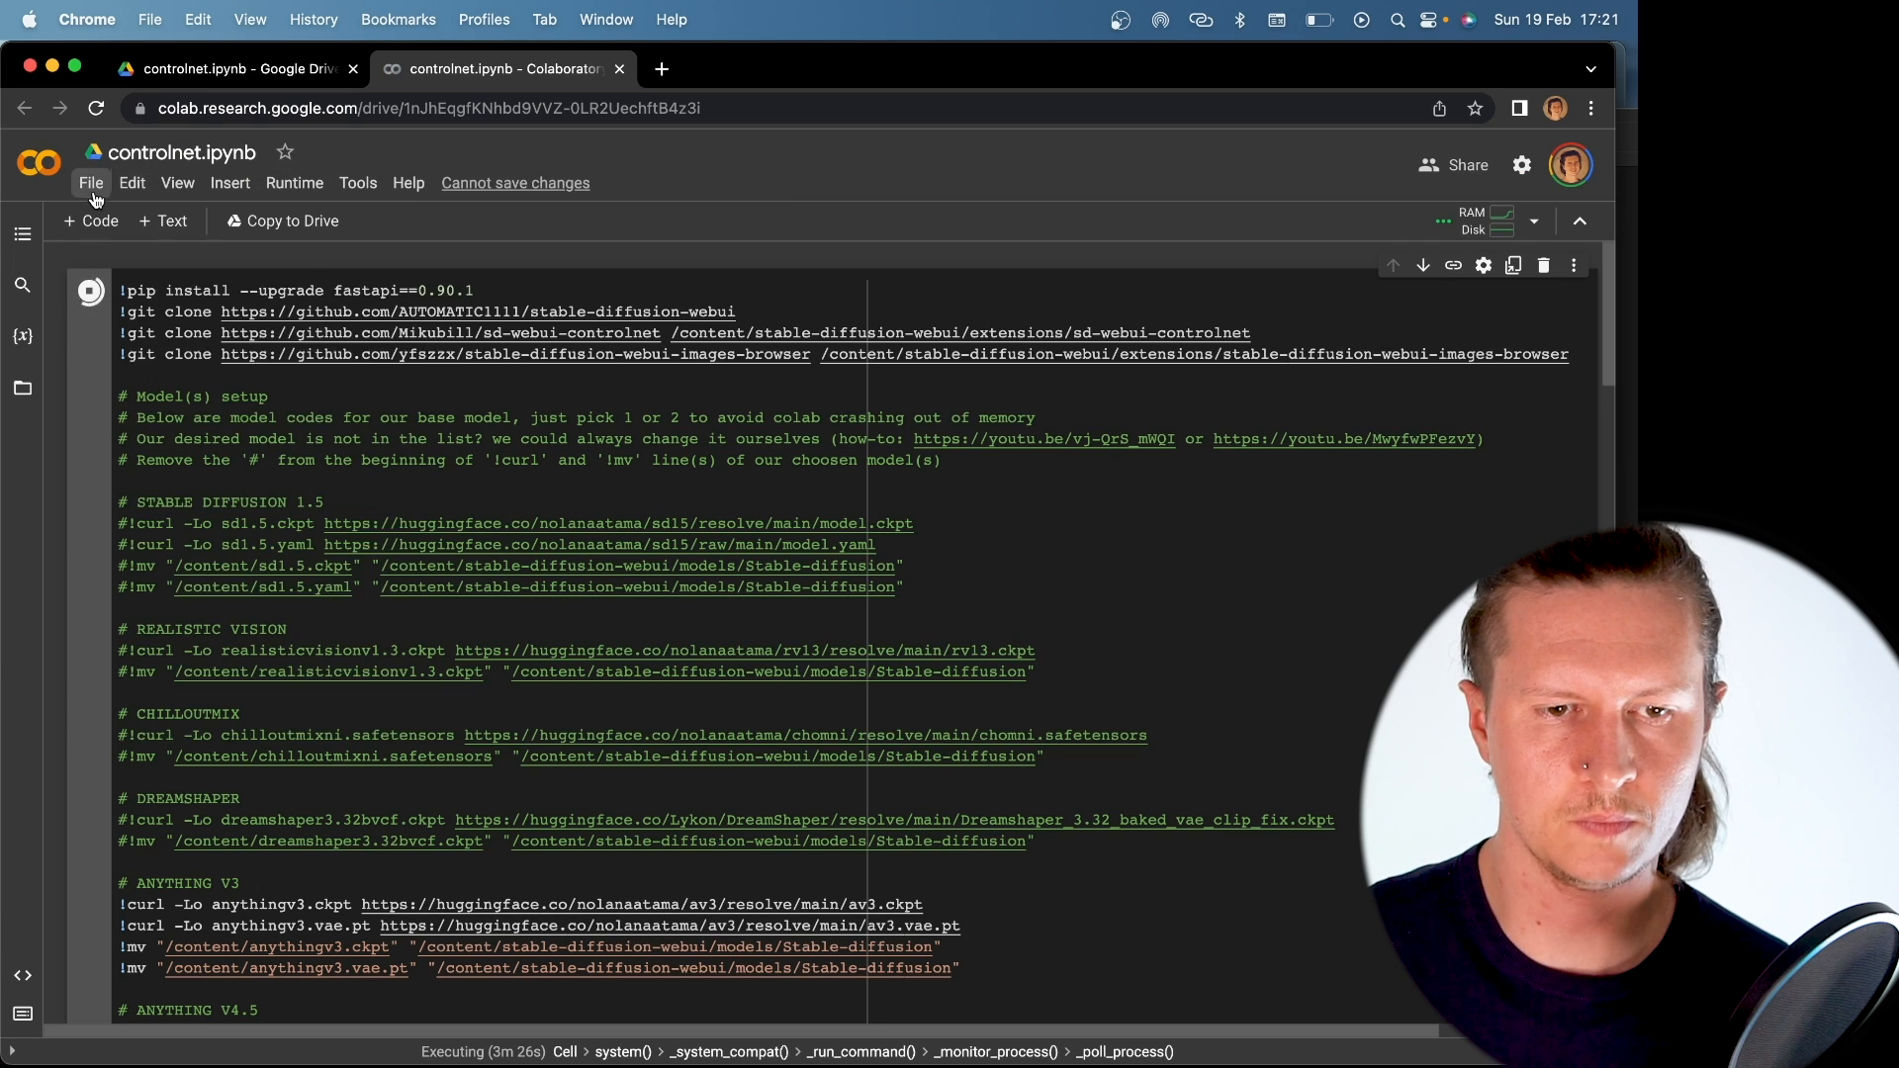
Connect the notebook to a hosted runtime and scroll through the Anything V3 setup cell
left_click(90, 183)
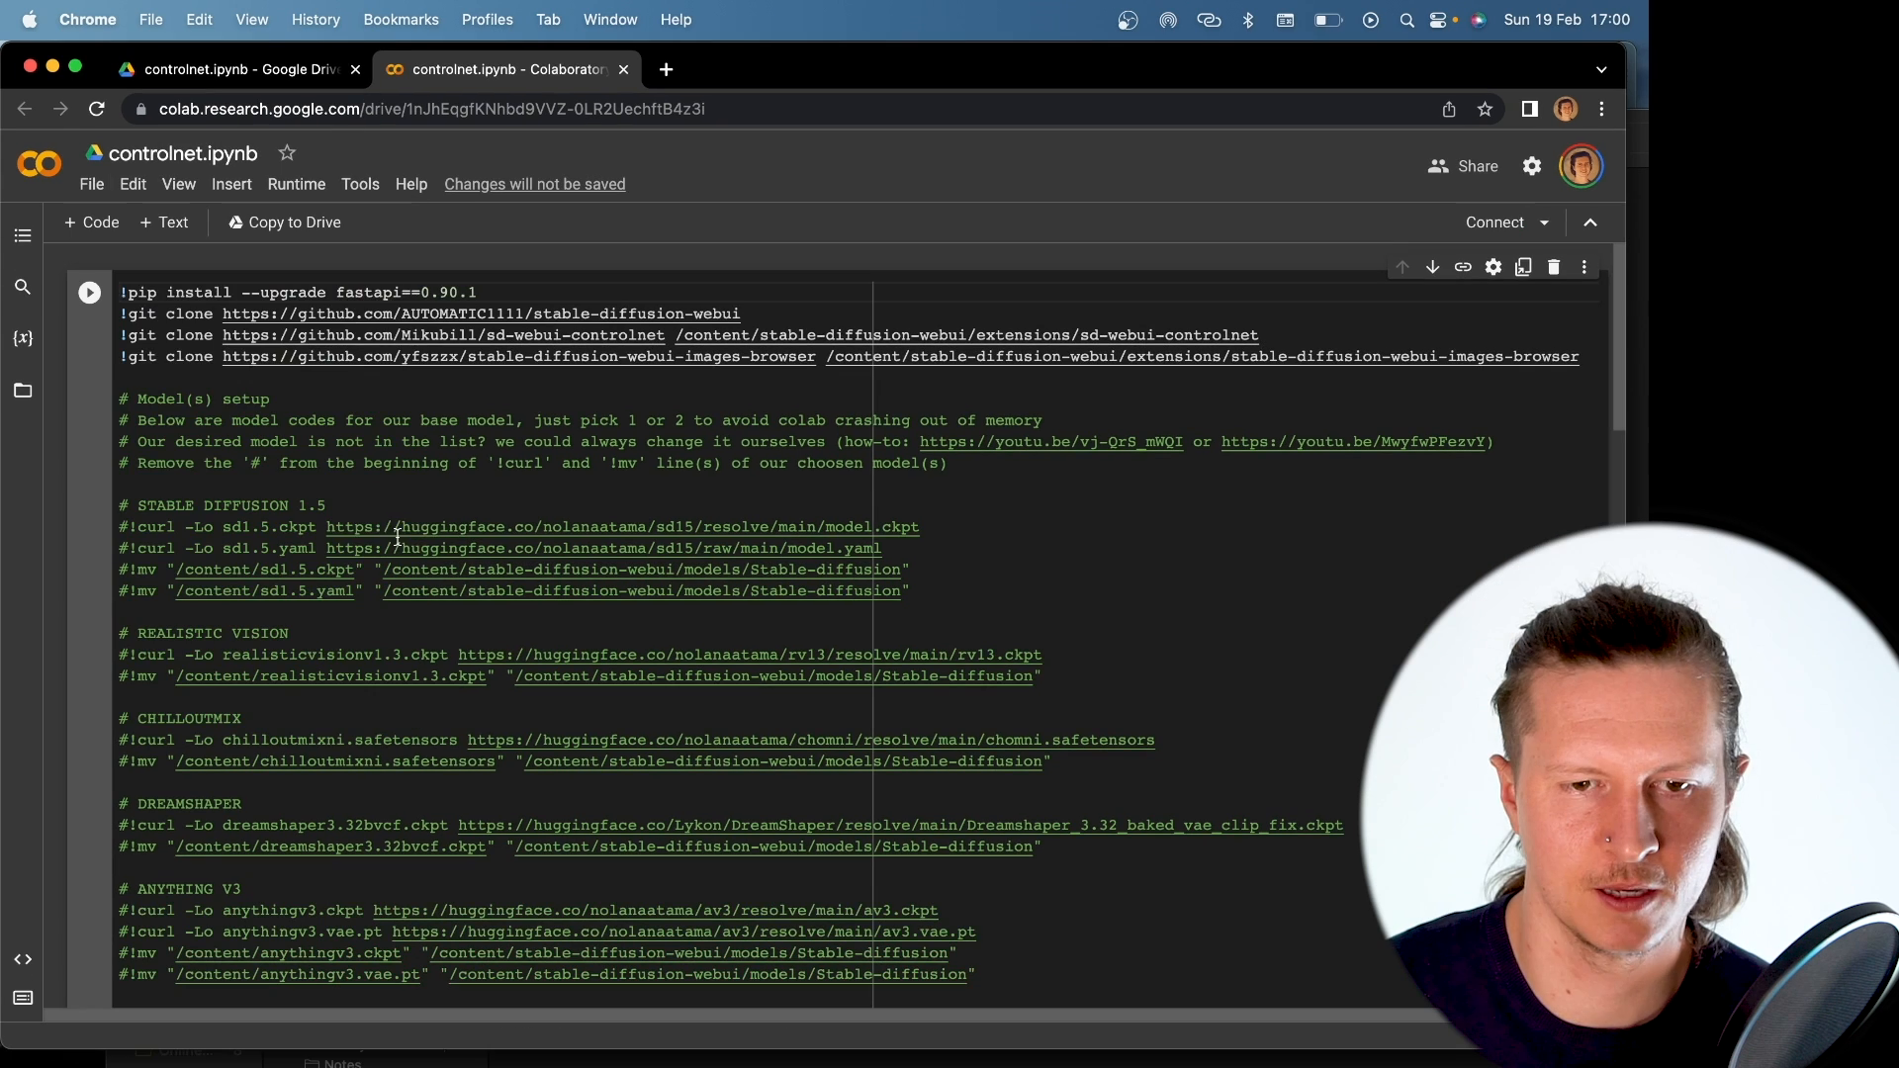
left_click(1495, 222)
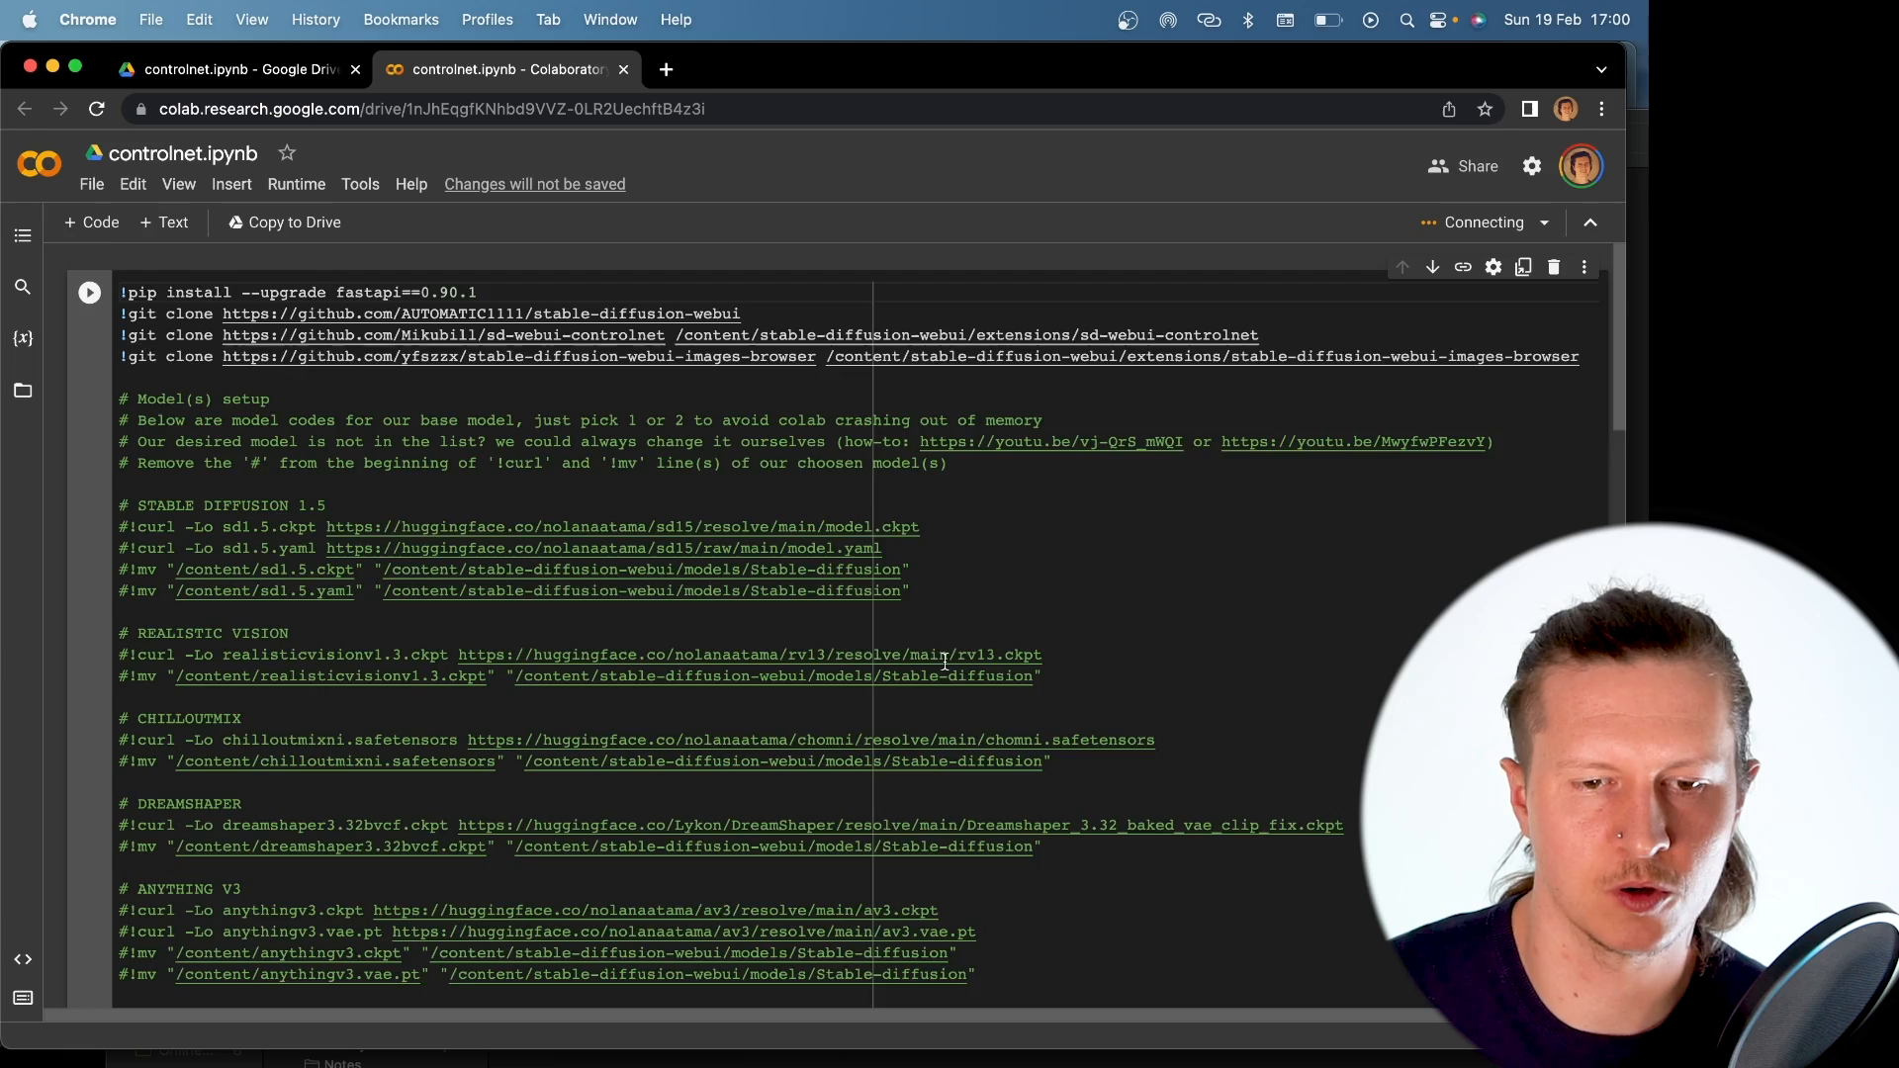
scroll("down", 3)
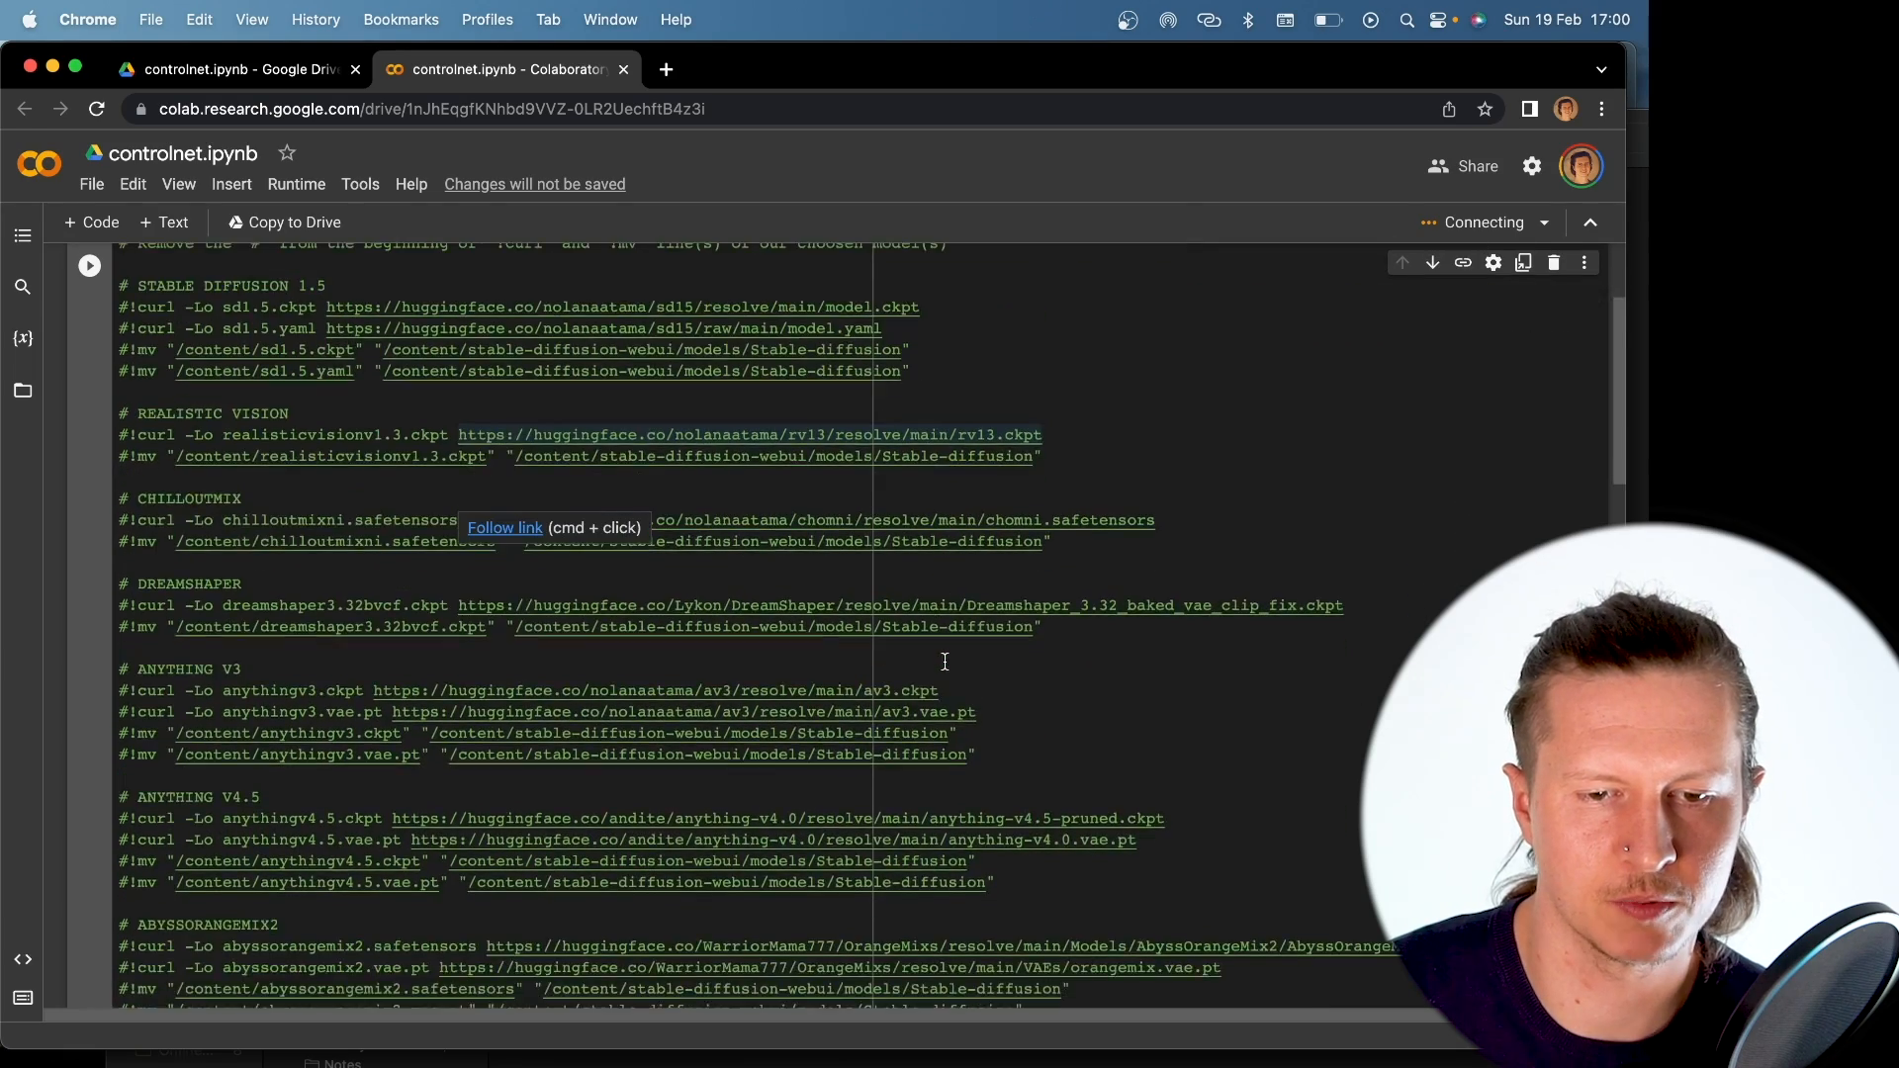
scroll("down", 3)
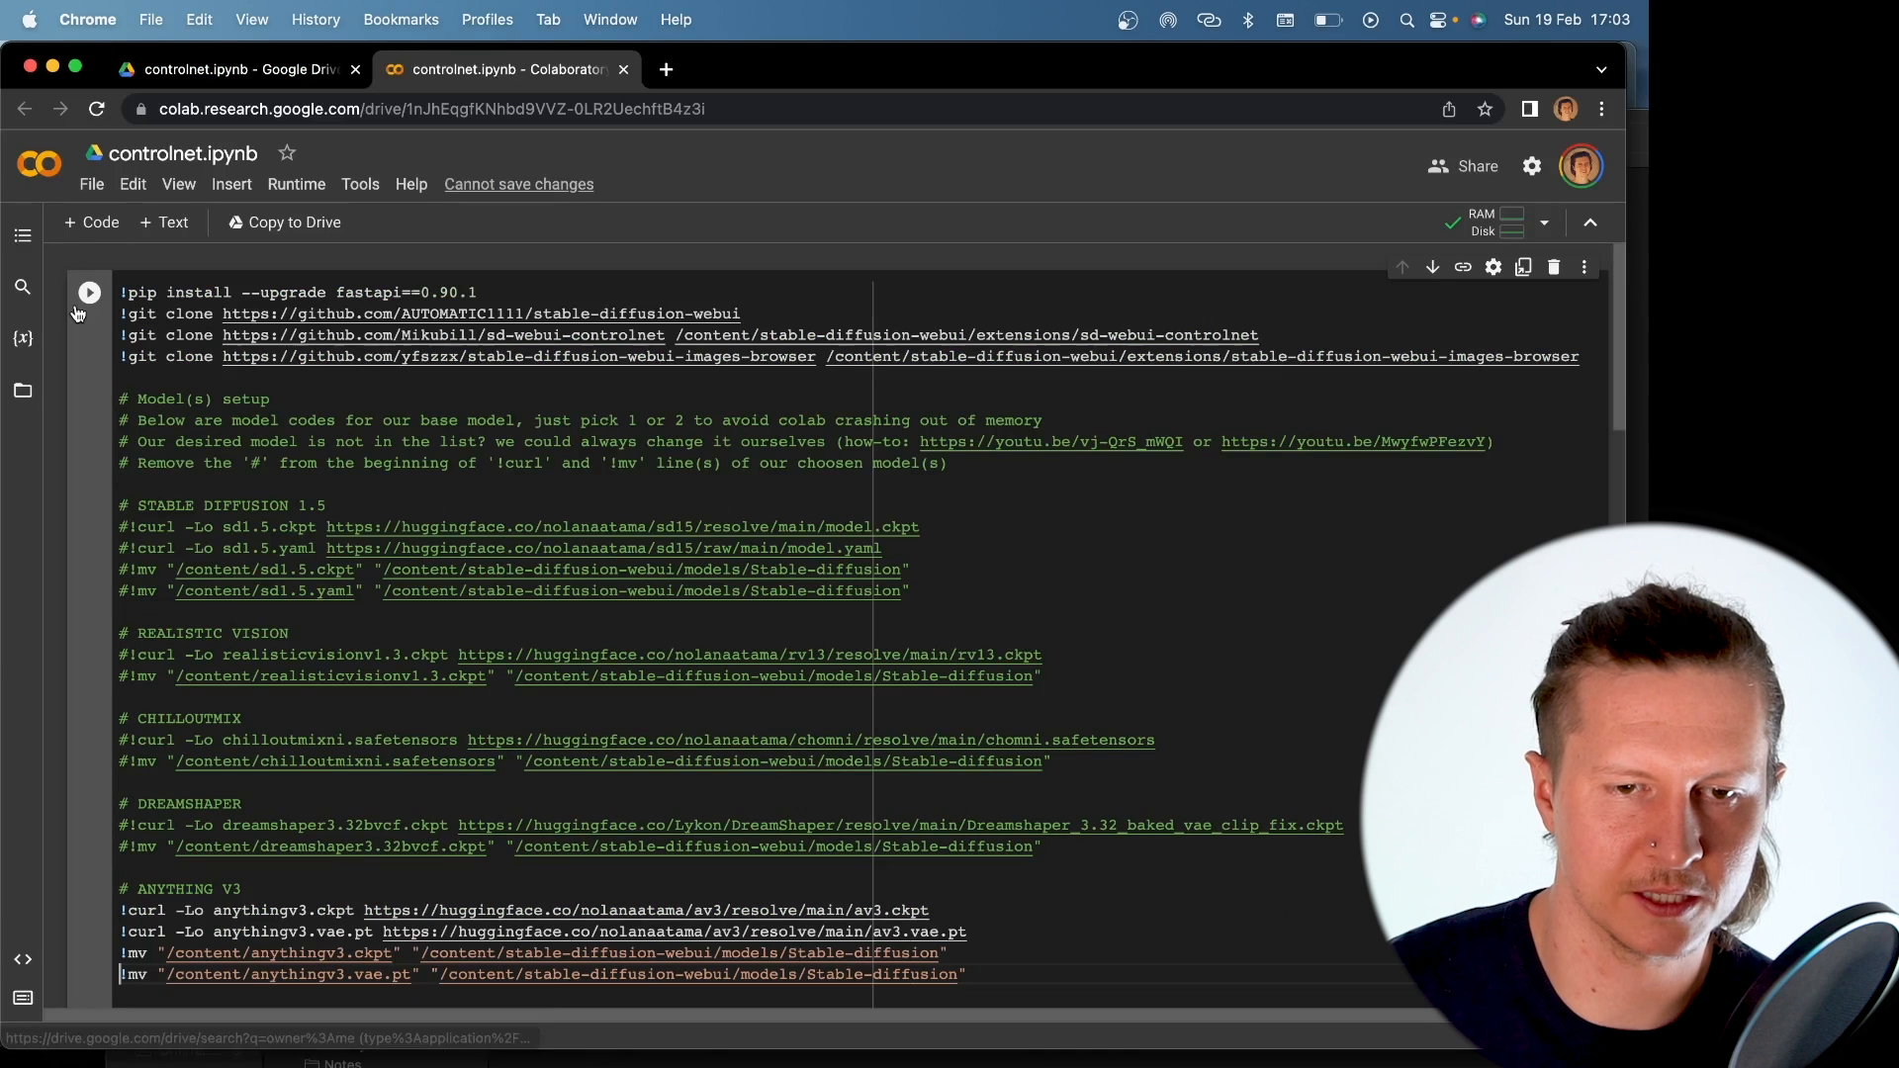
mouse_move(90, 292)
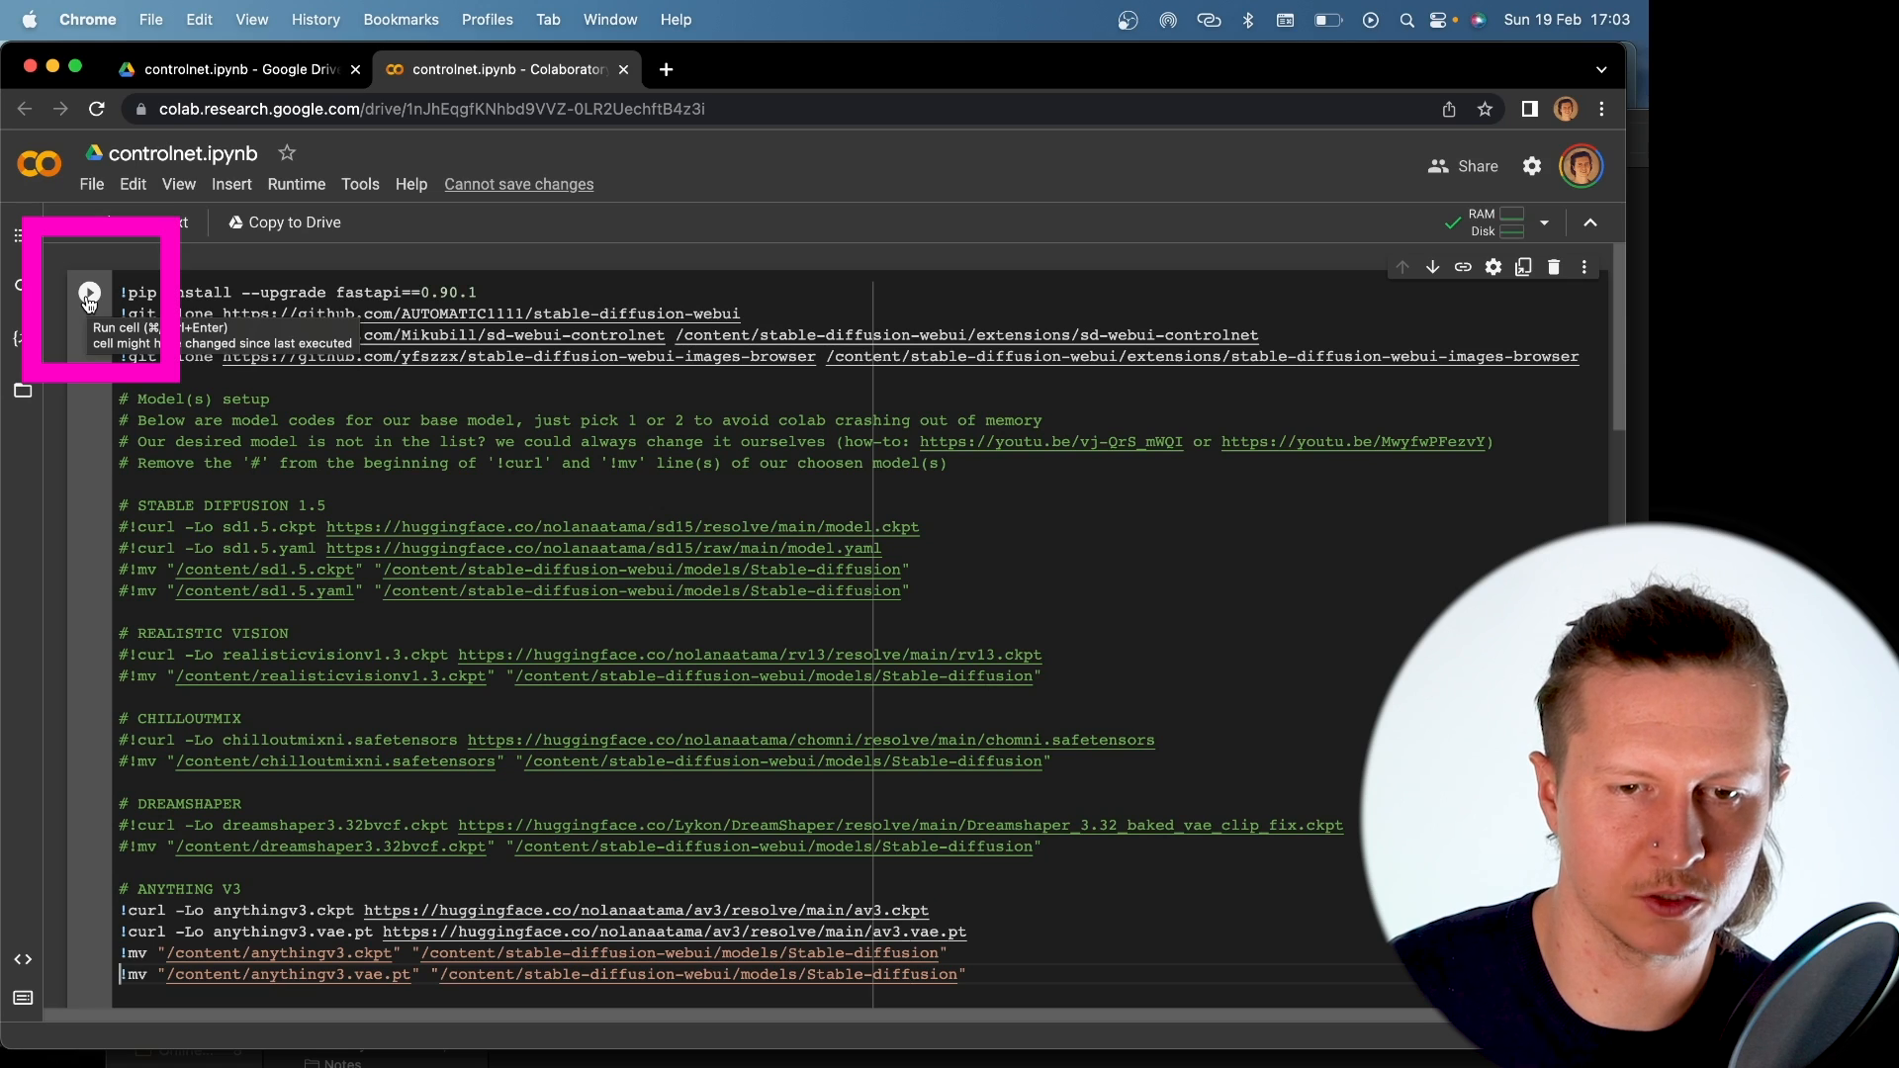
Run the setup cell despite the untrusted-author warning and open the gradio.live link
left_click(88, 291)
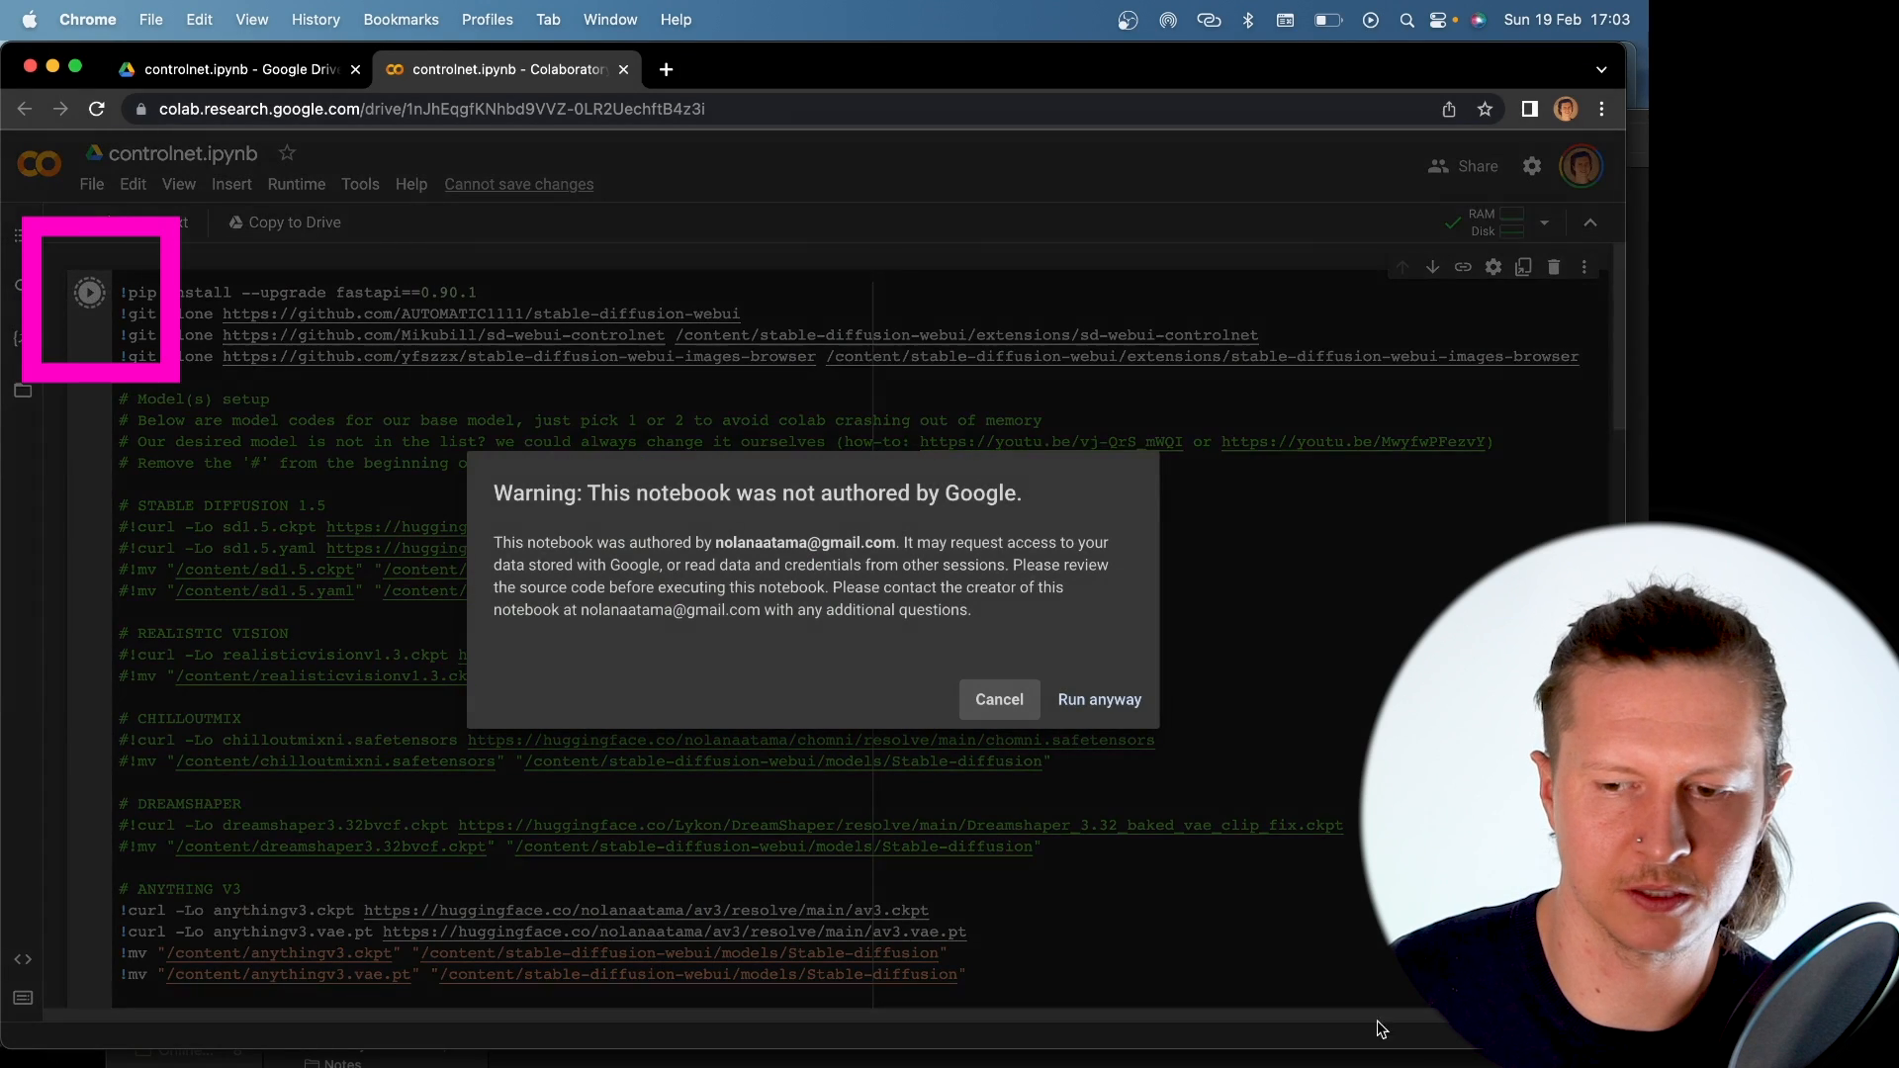
left_click(1097, 699)
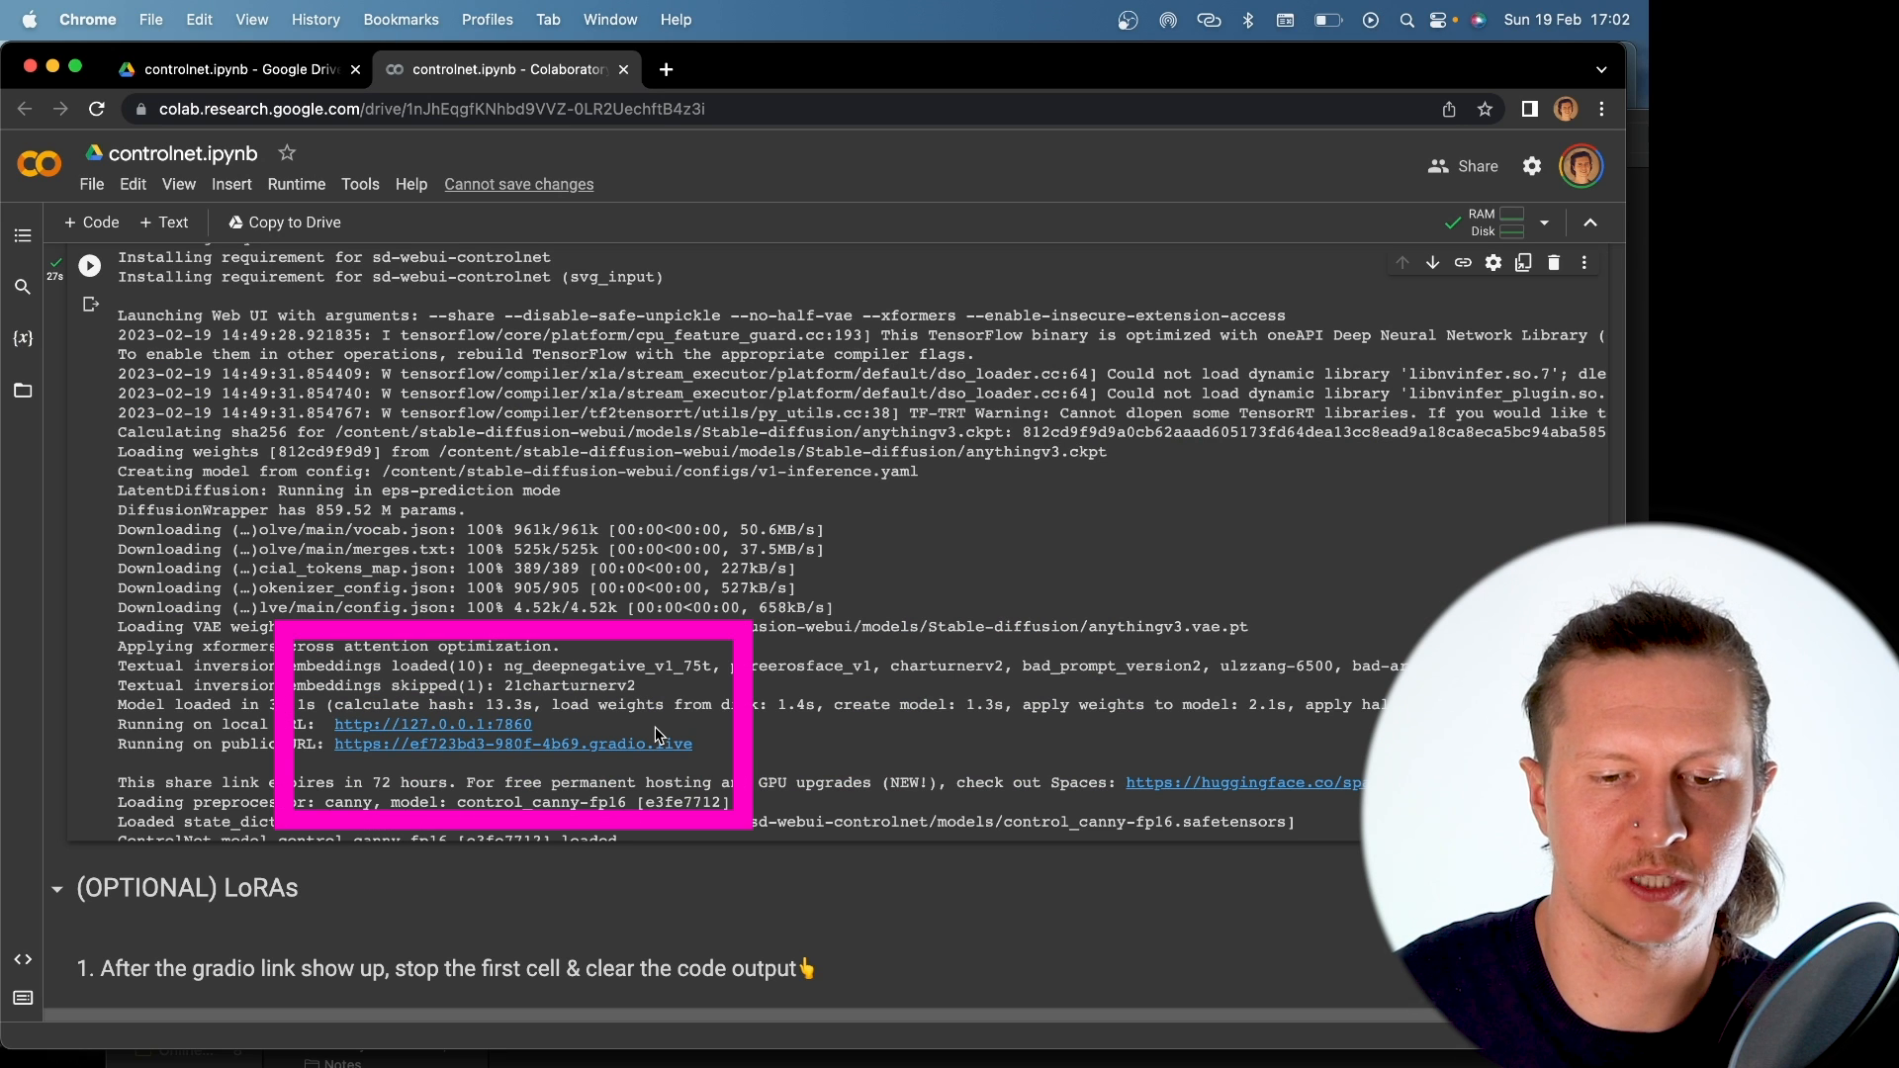
mouse_move(114, 744)
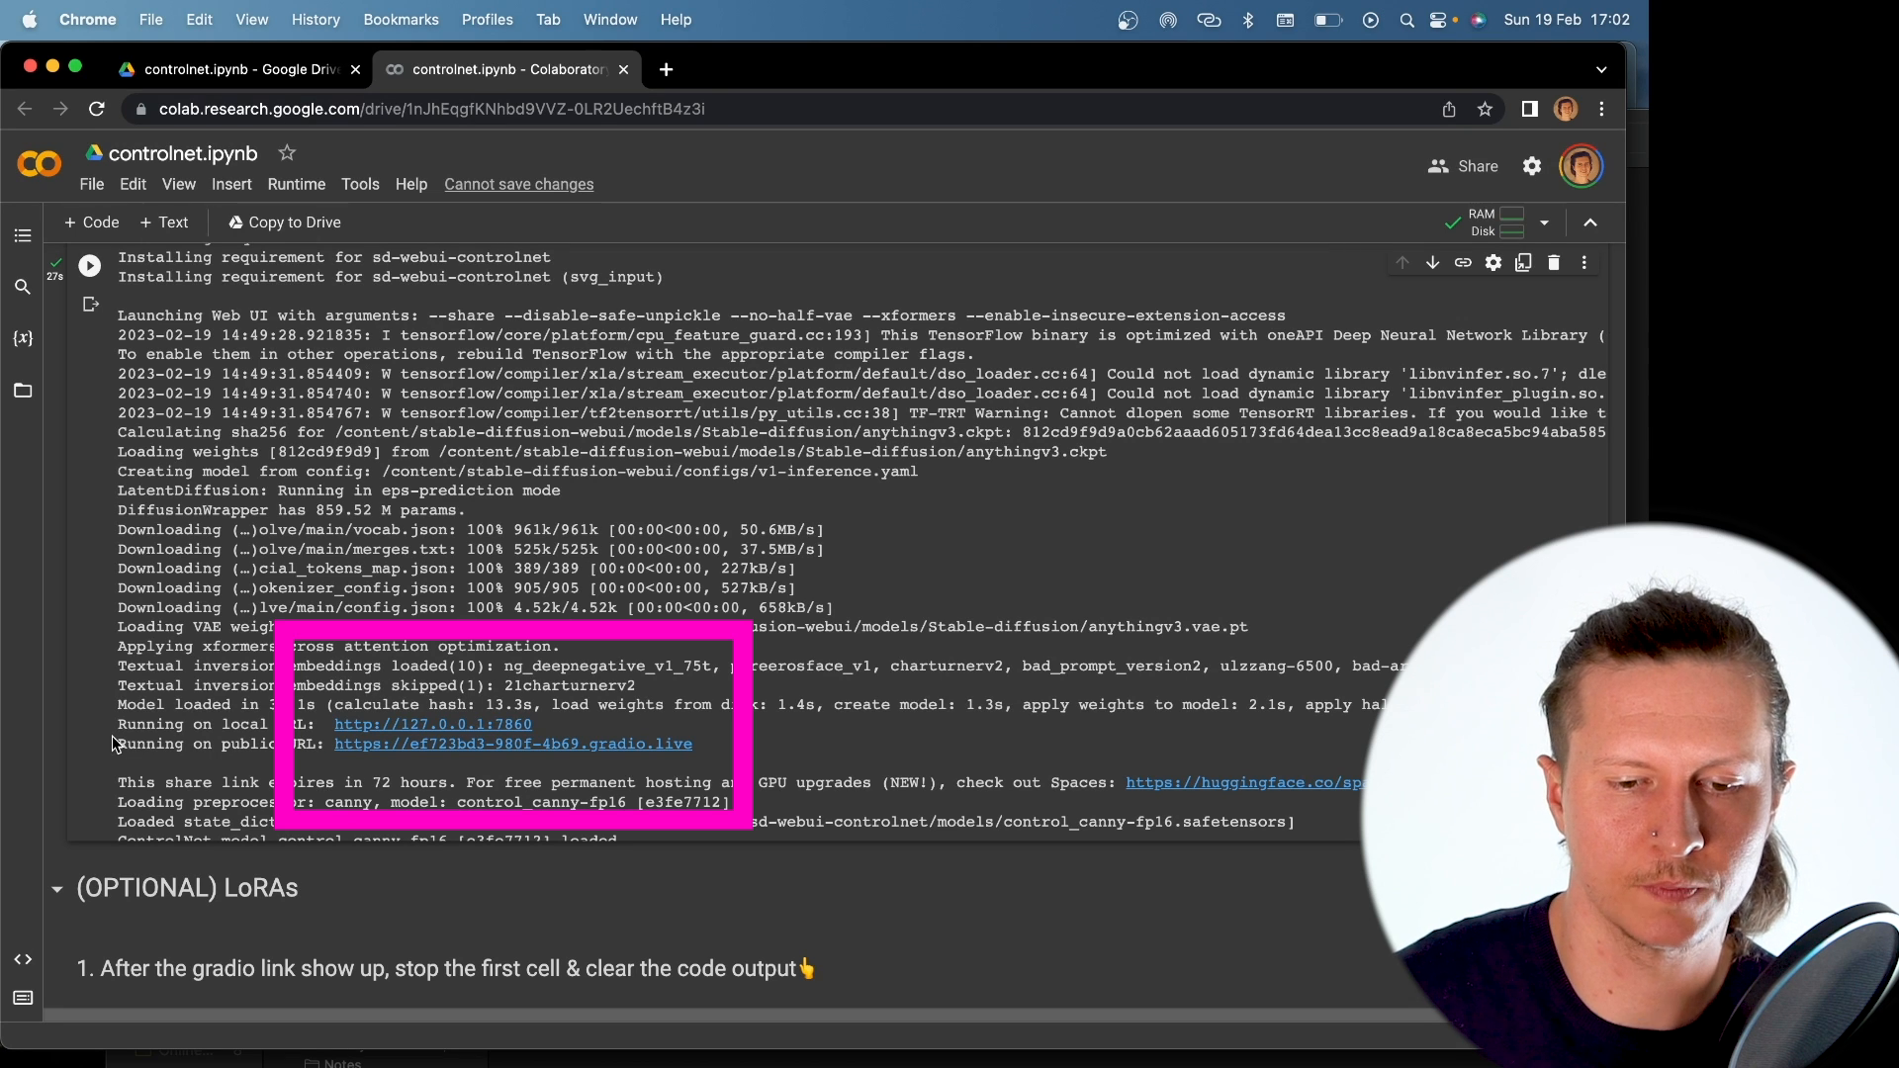
mouse_move(416, 725)
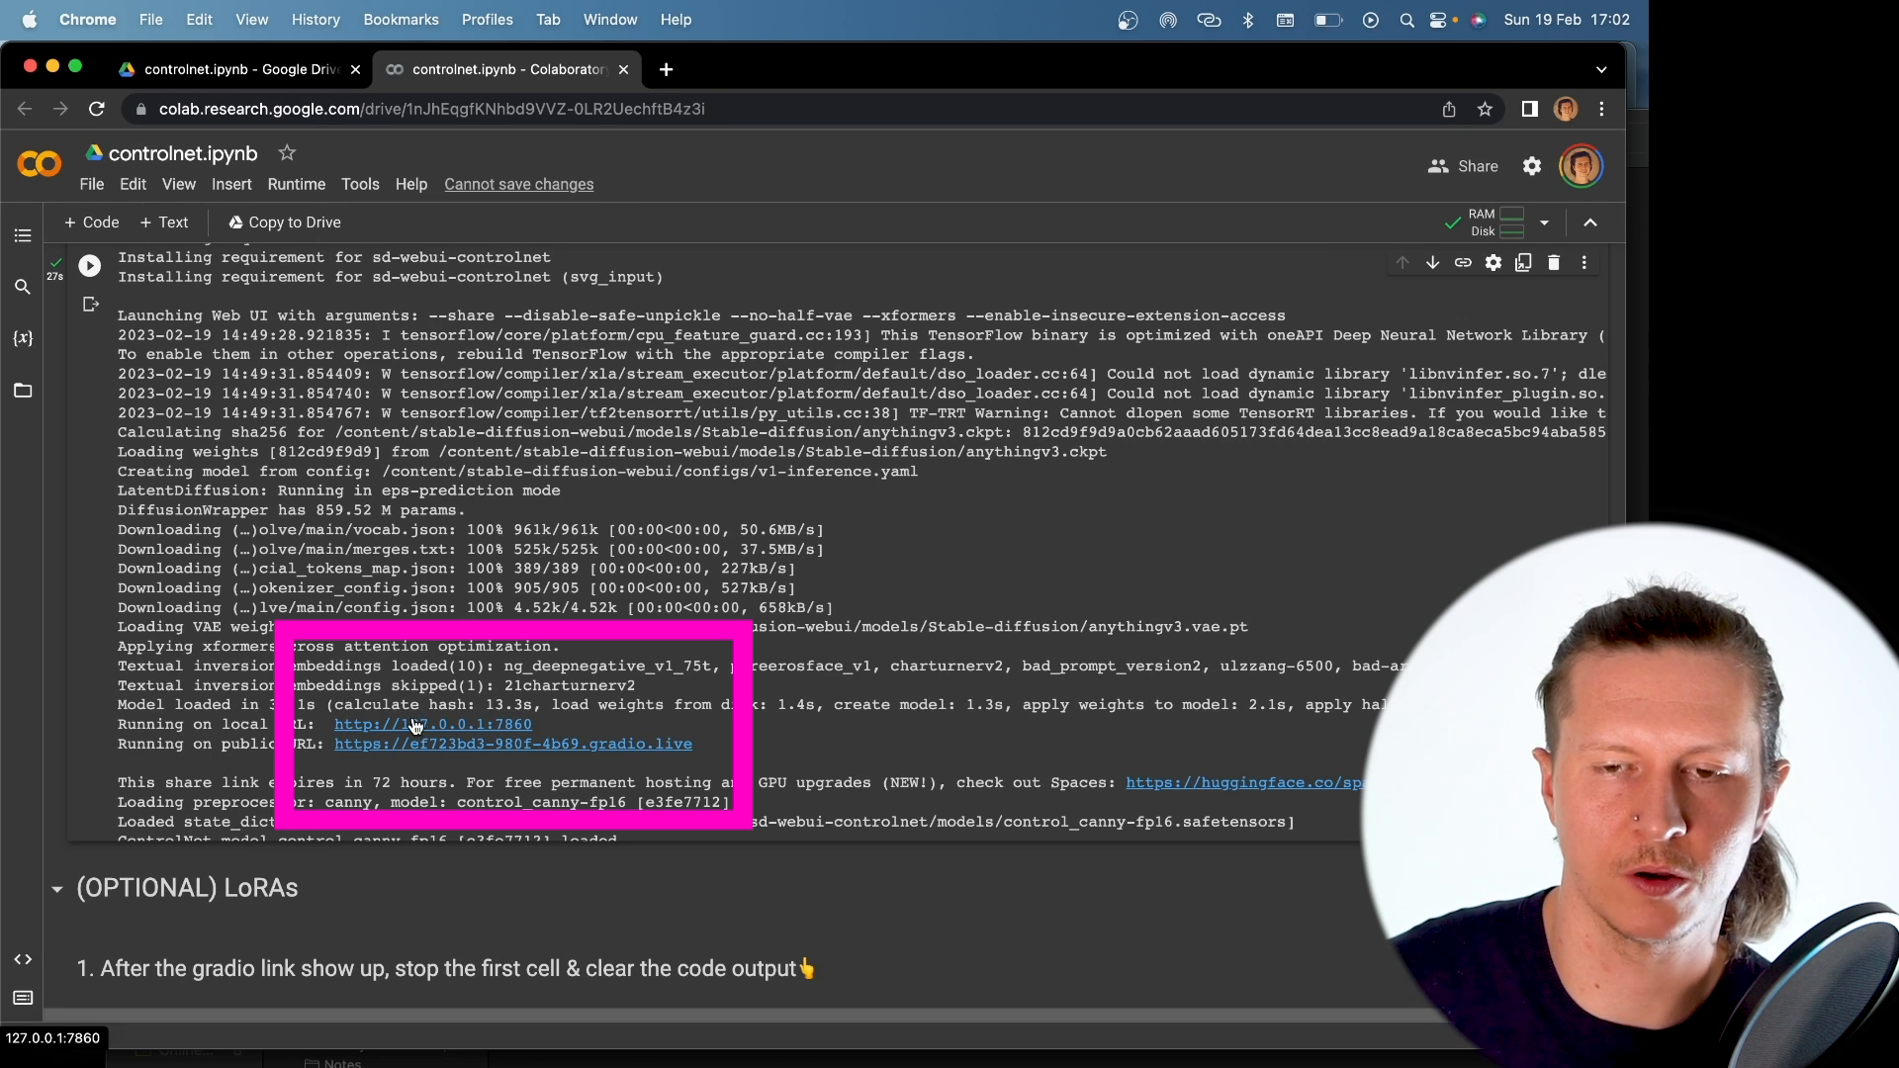
left_click(665, 70)
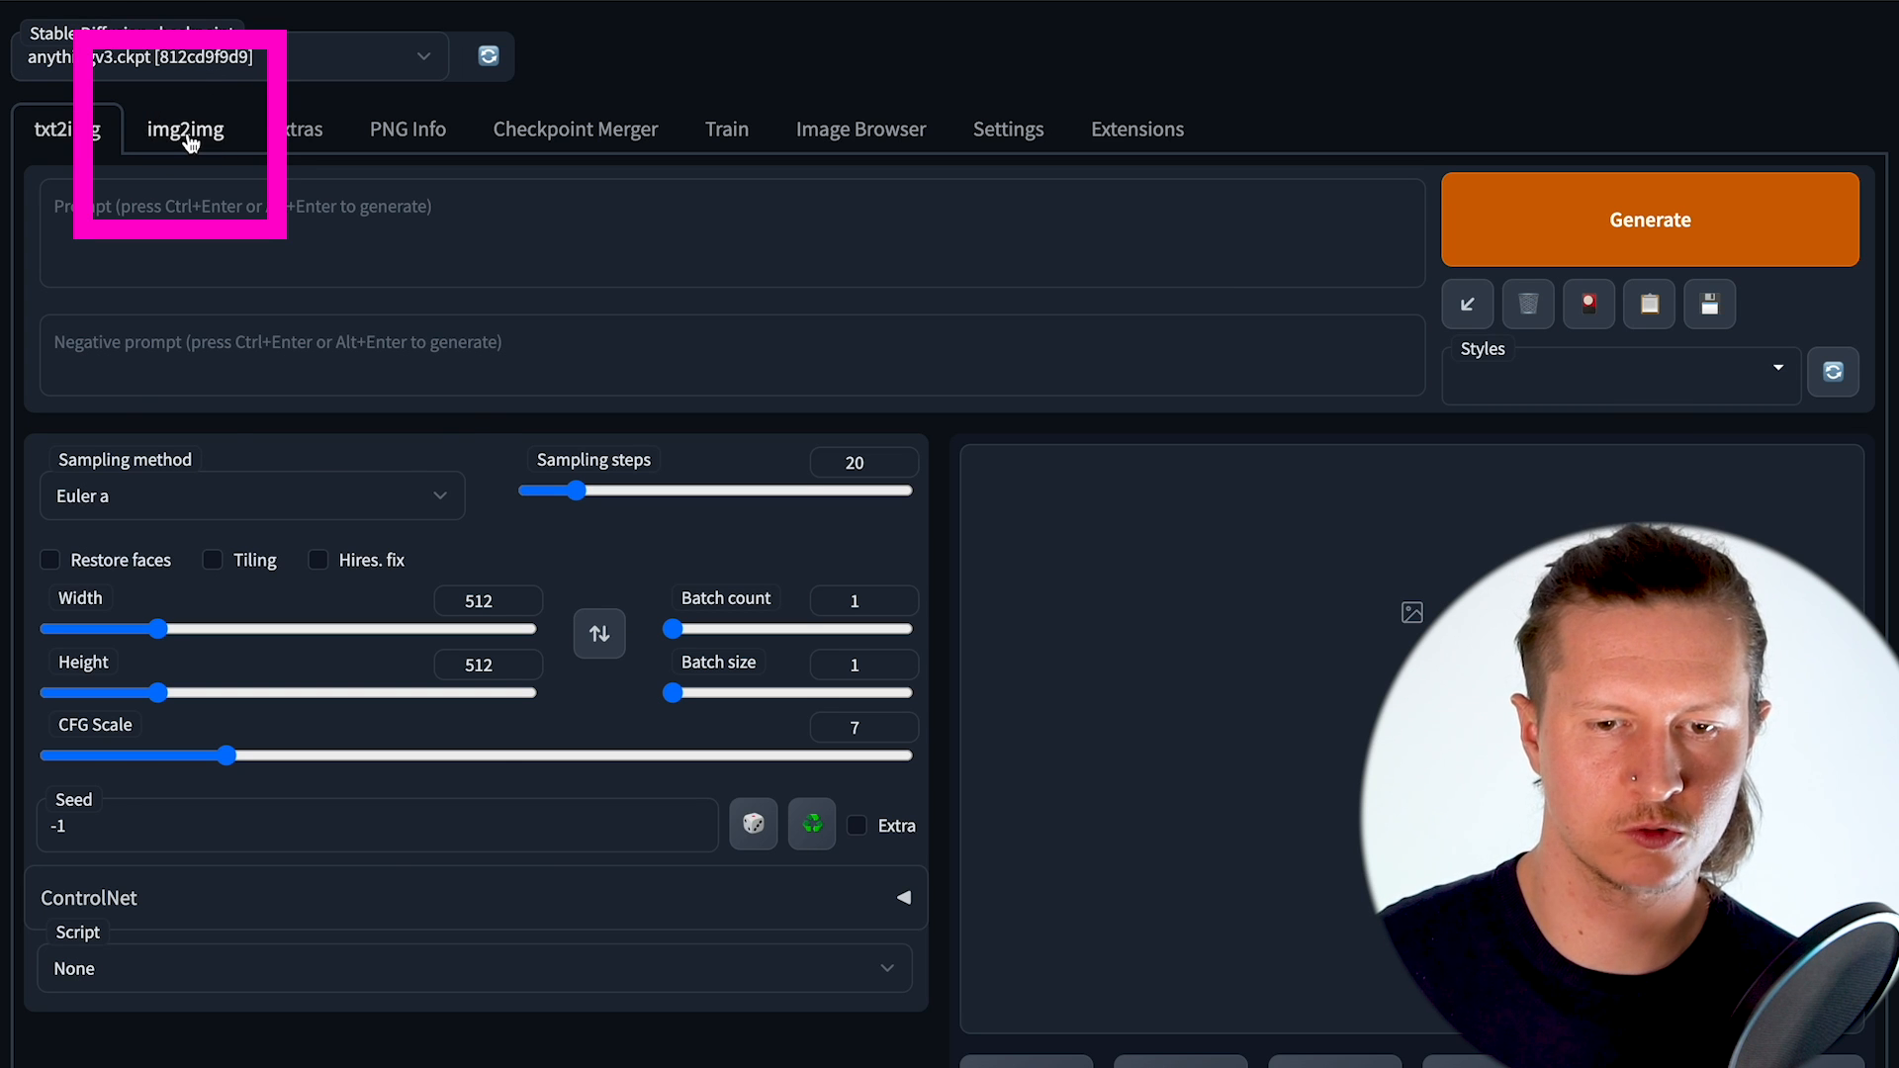
In img2img, expand the ControlNet panel and enable ControlNet for the loaded selfie
left_click(185, 129)
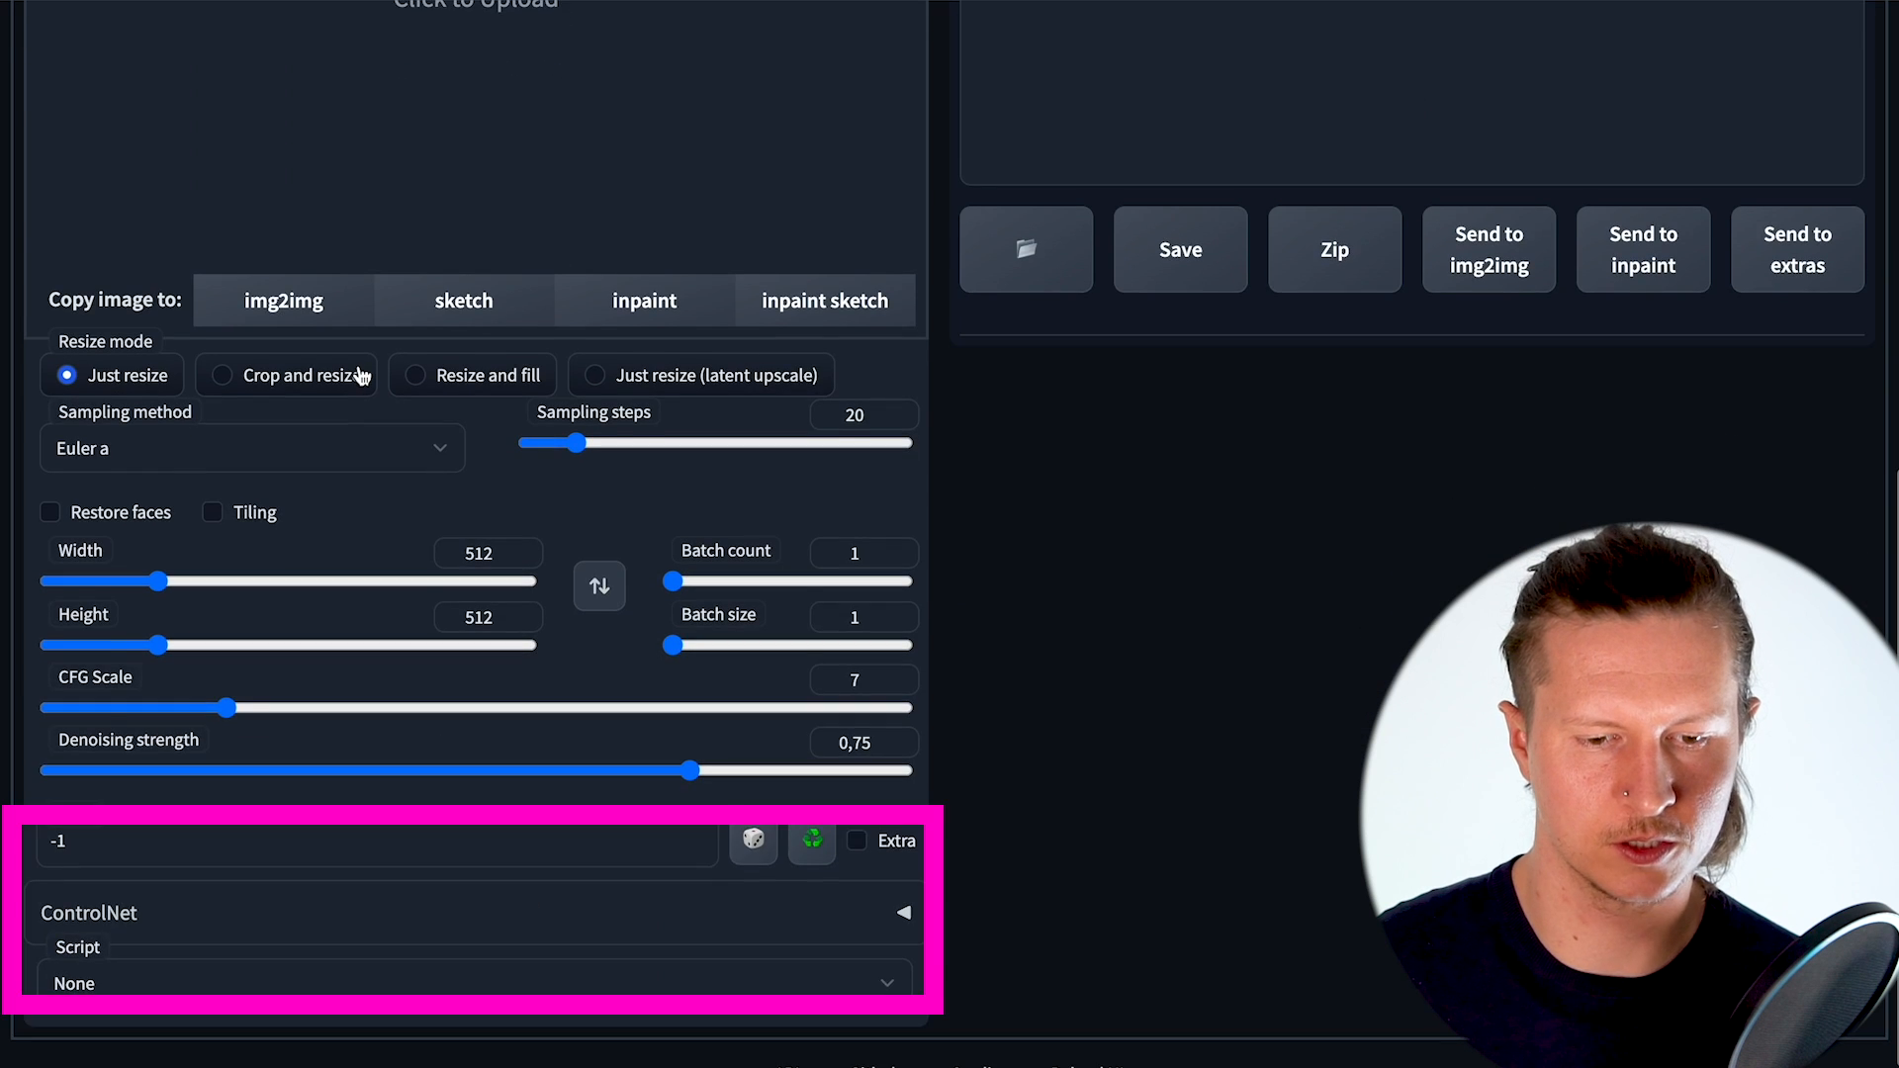
scroll("down", 3)
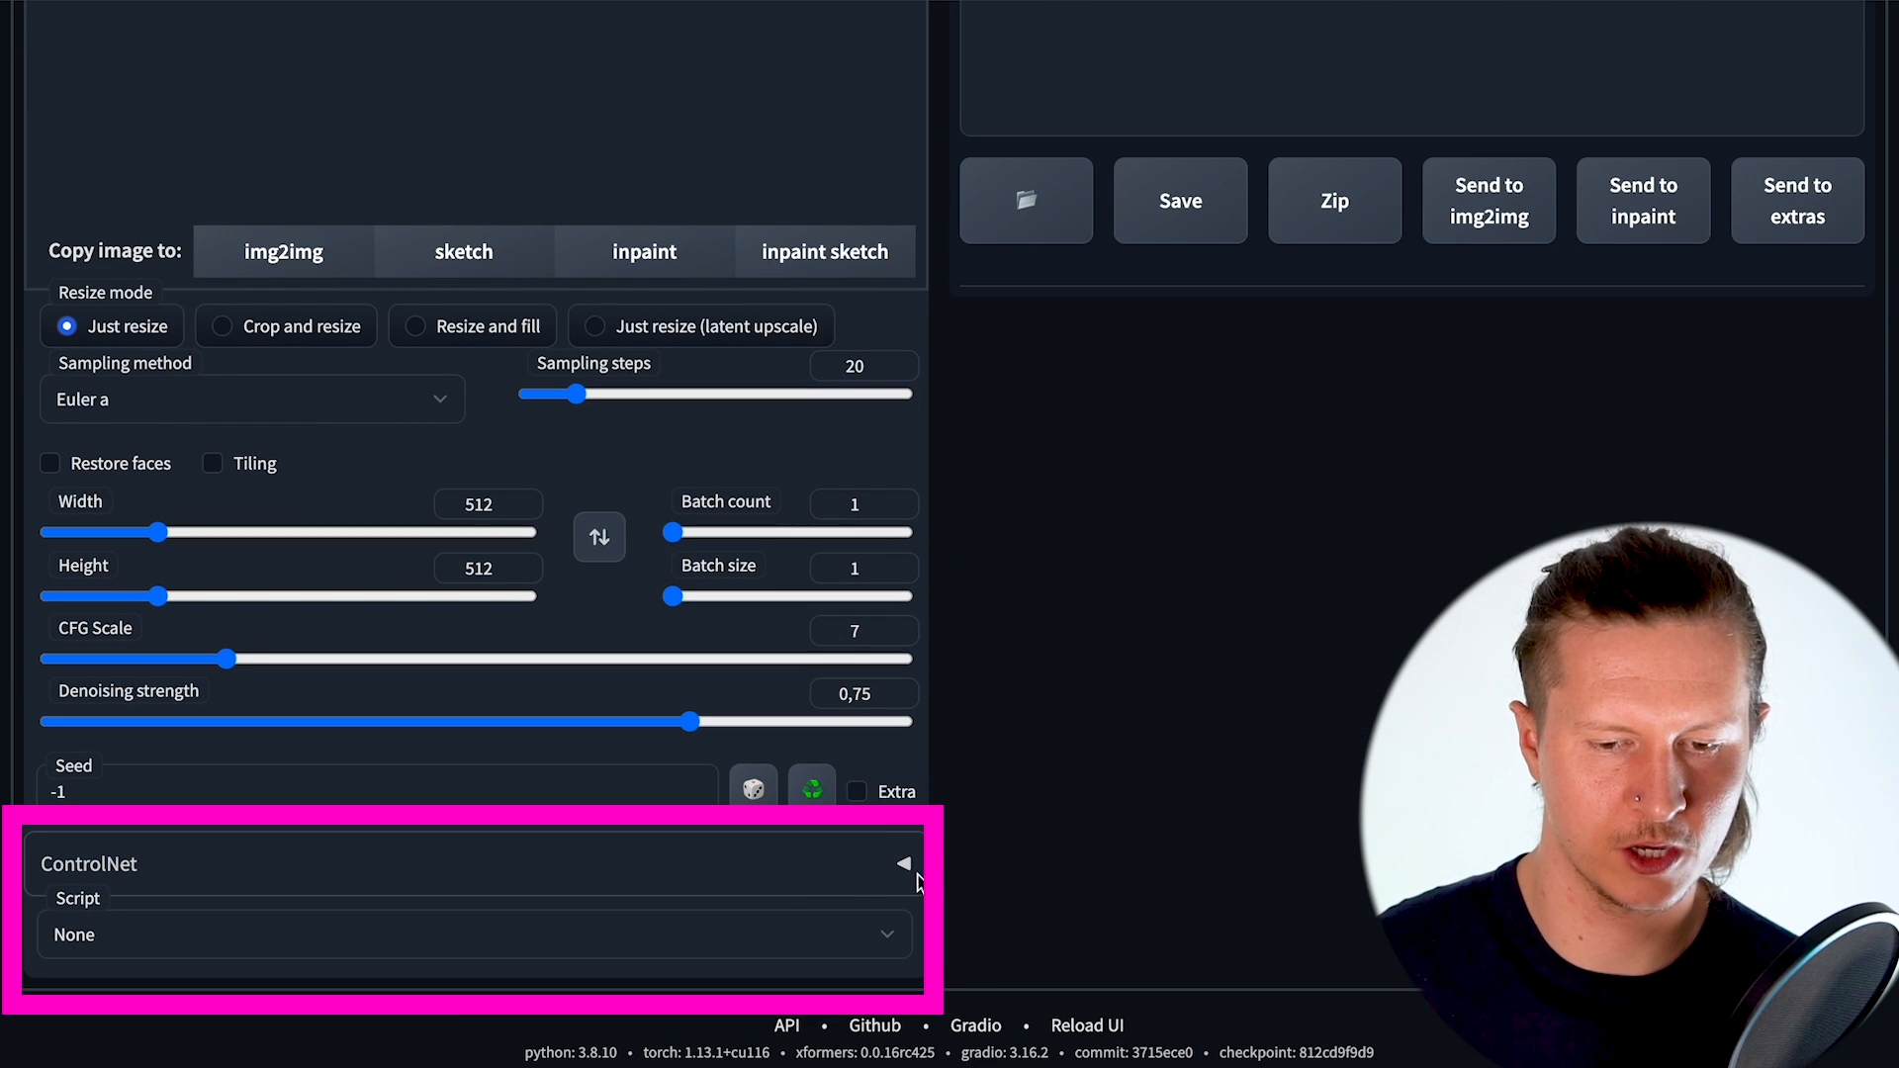
left_click(903, 864)
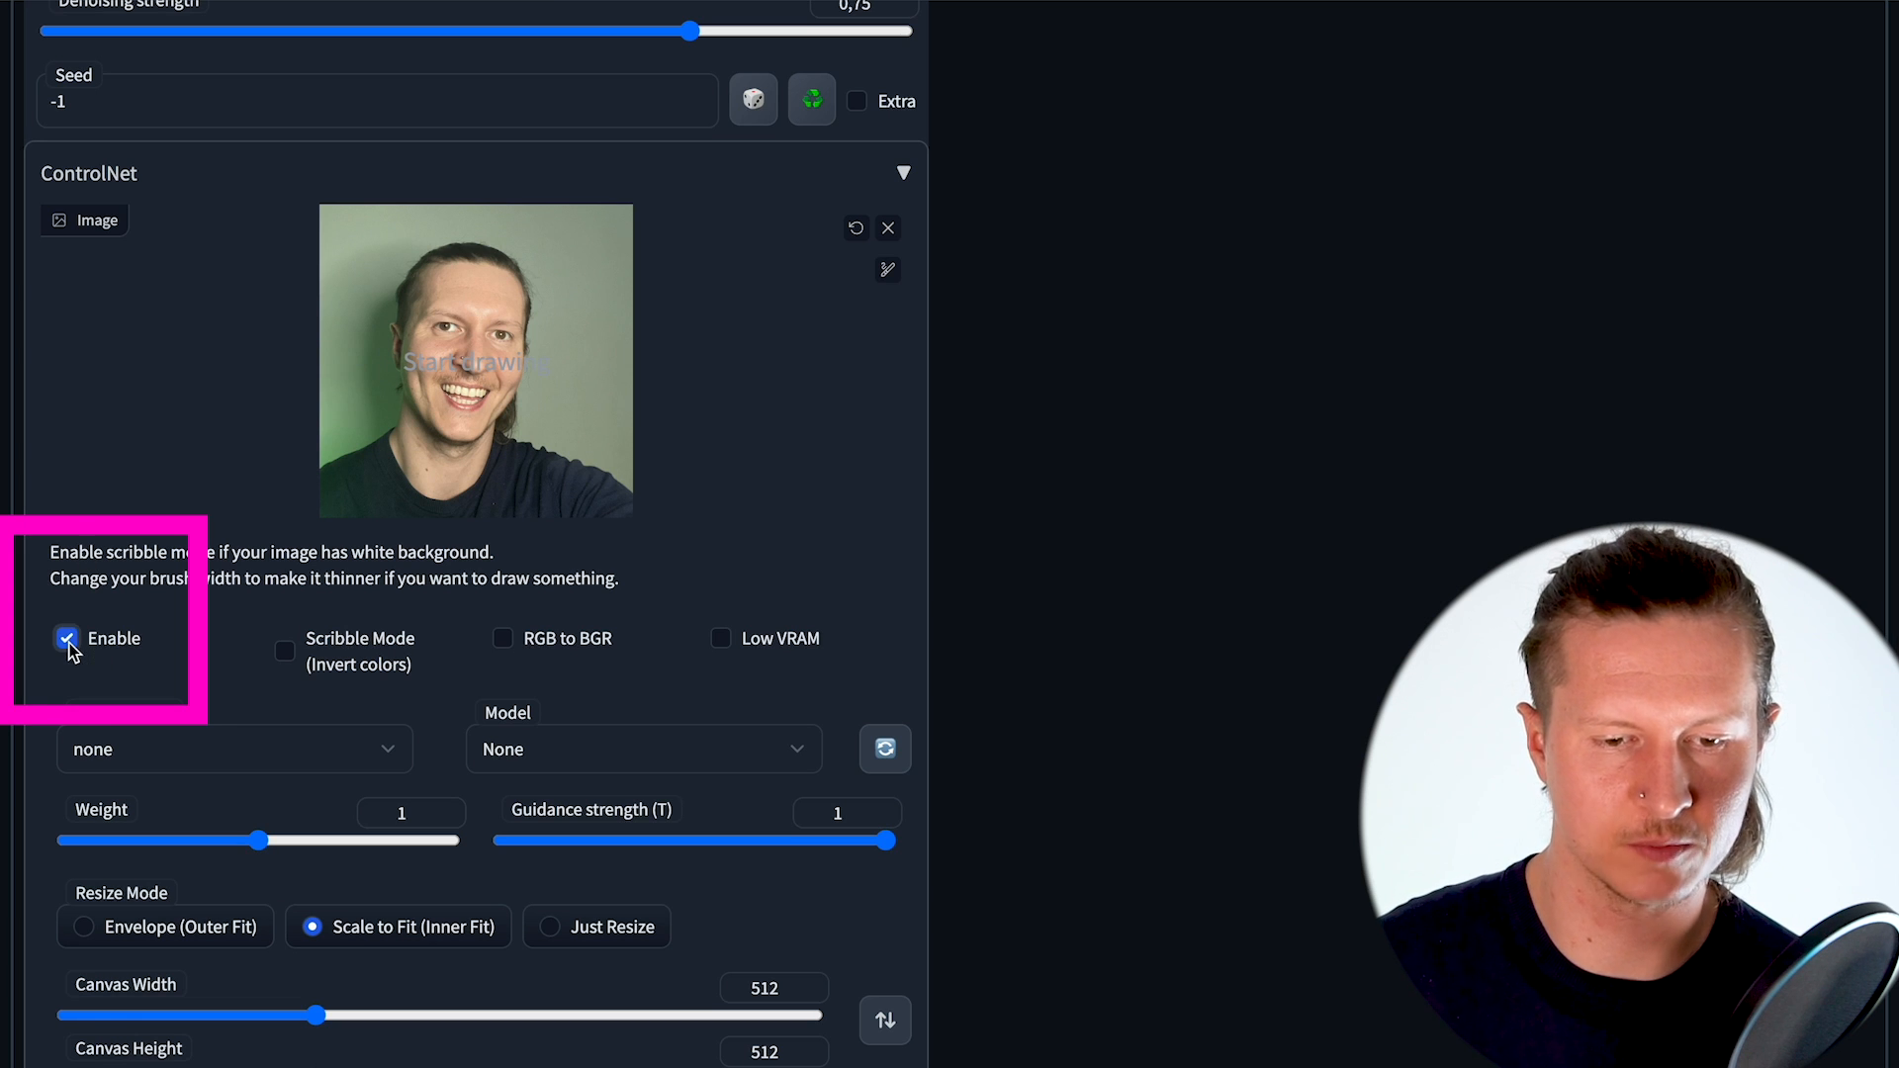
left_click(234, 748)
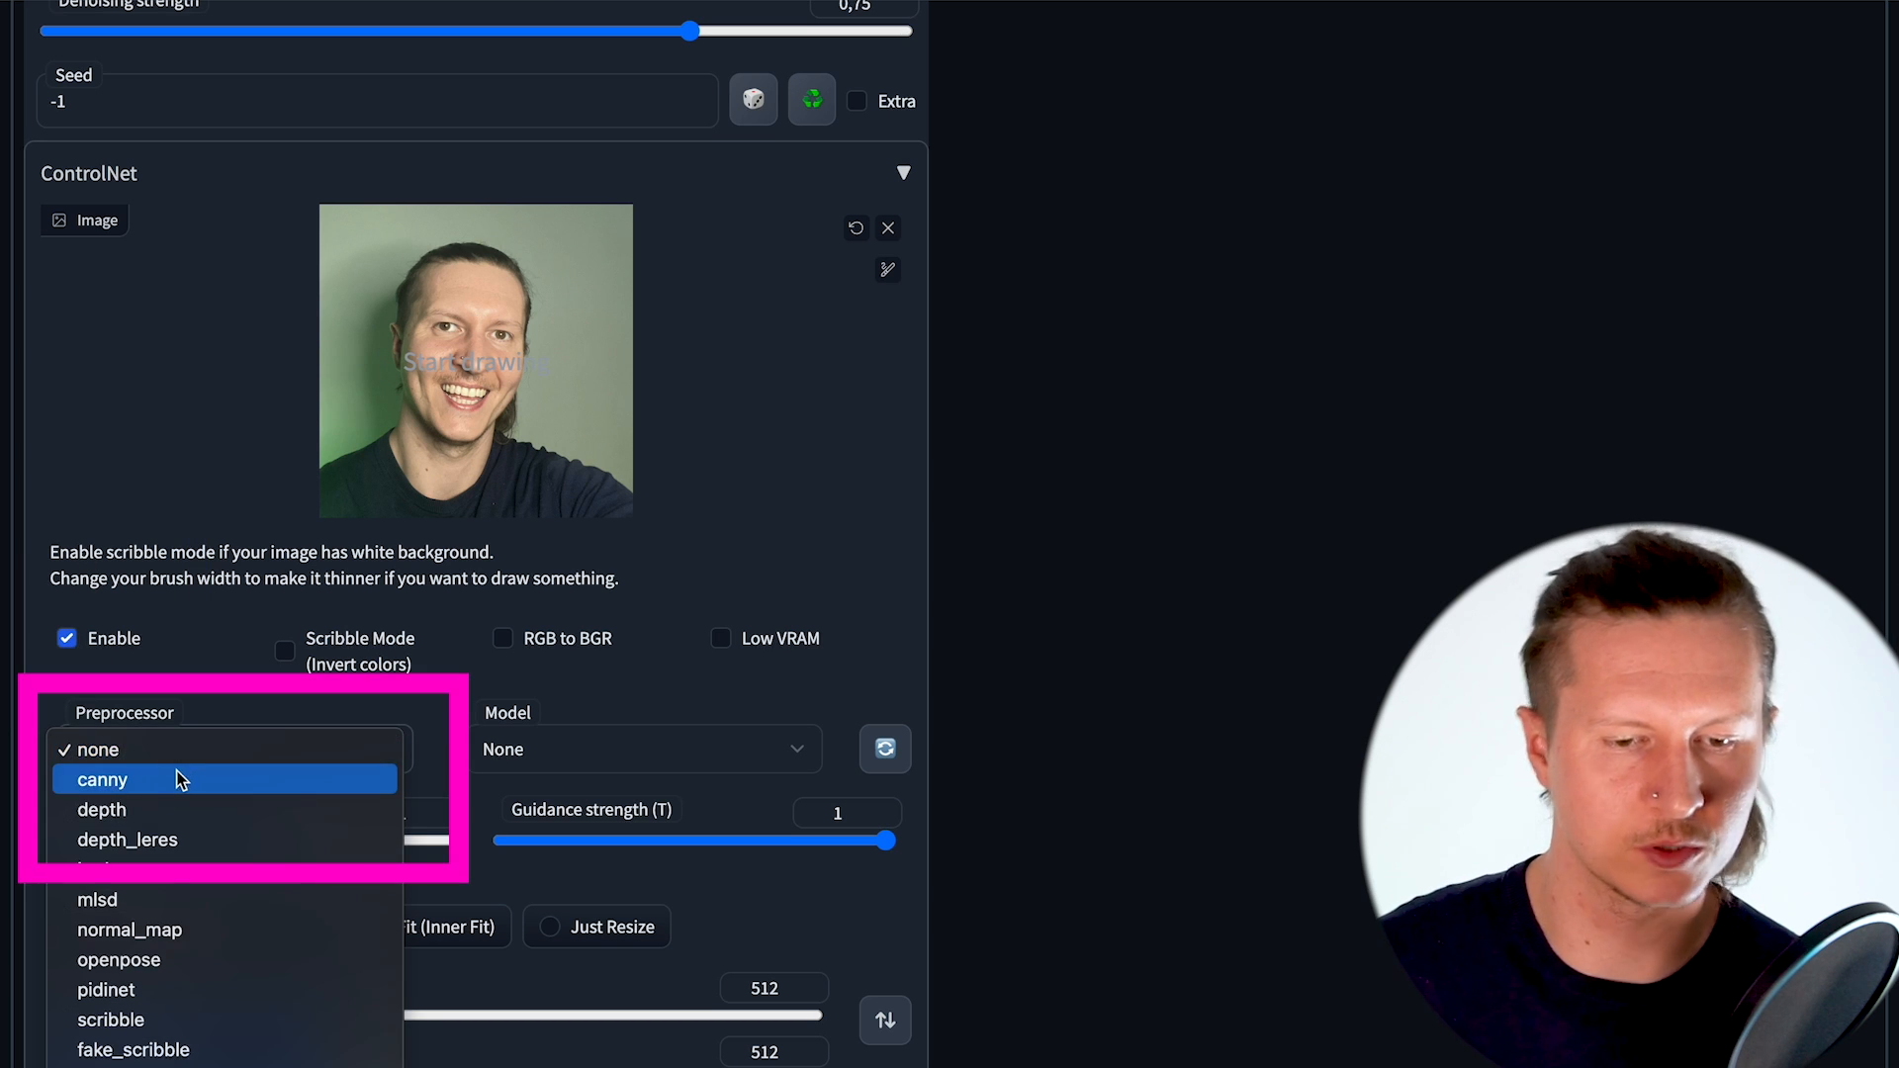
mouse_move(140, 810)
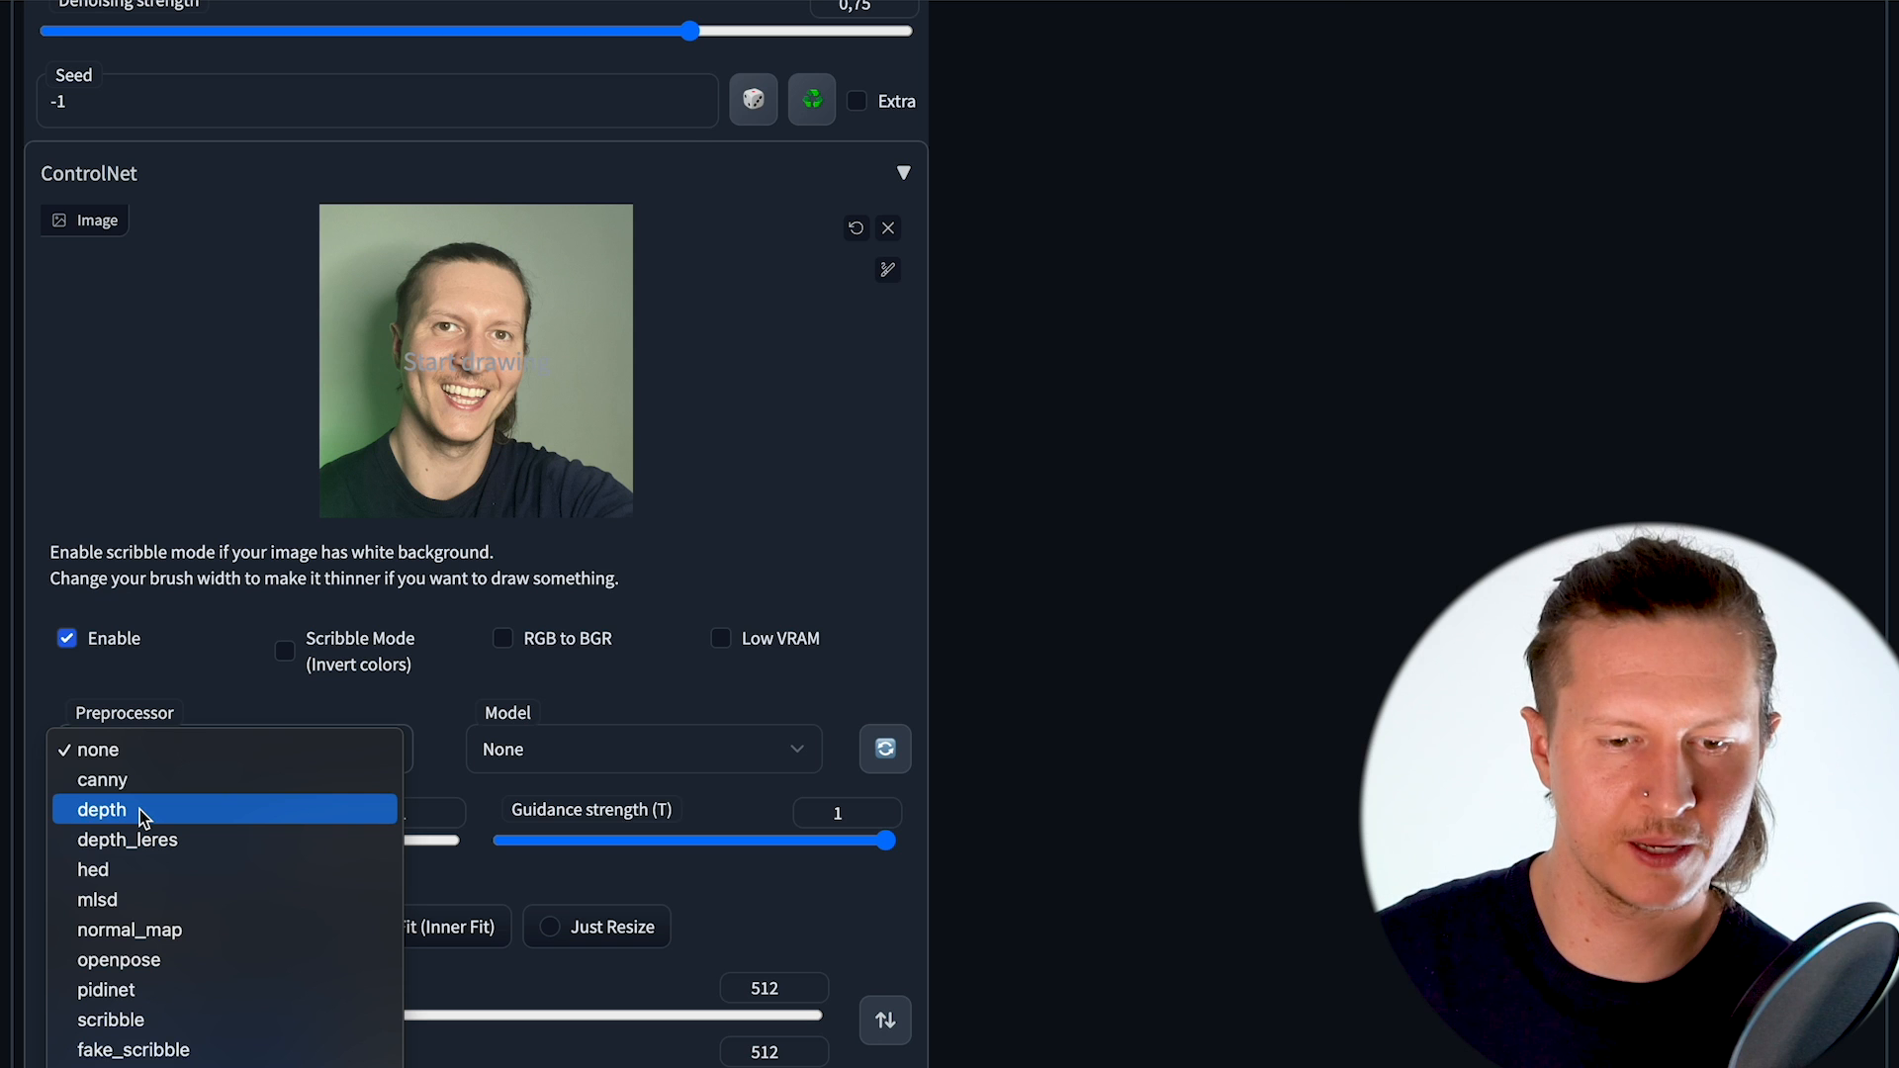
mouse_move(119, 960)
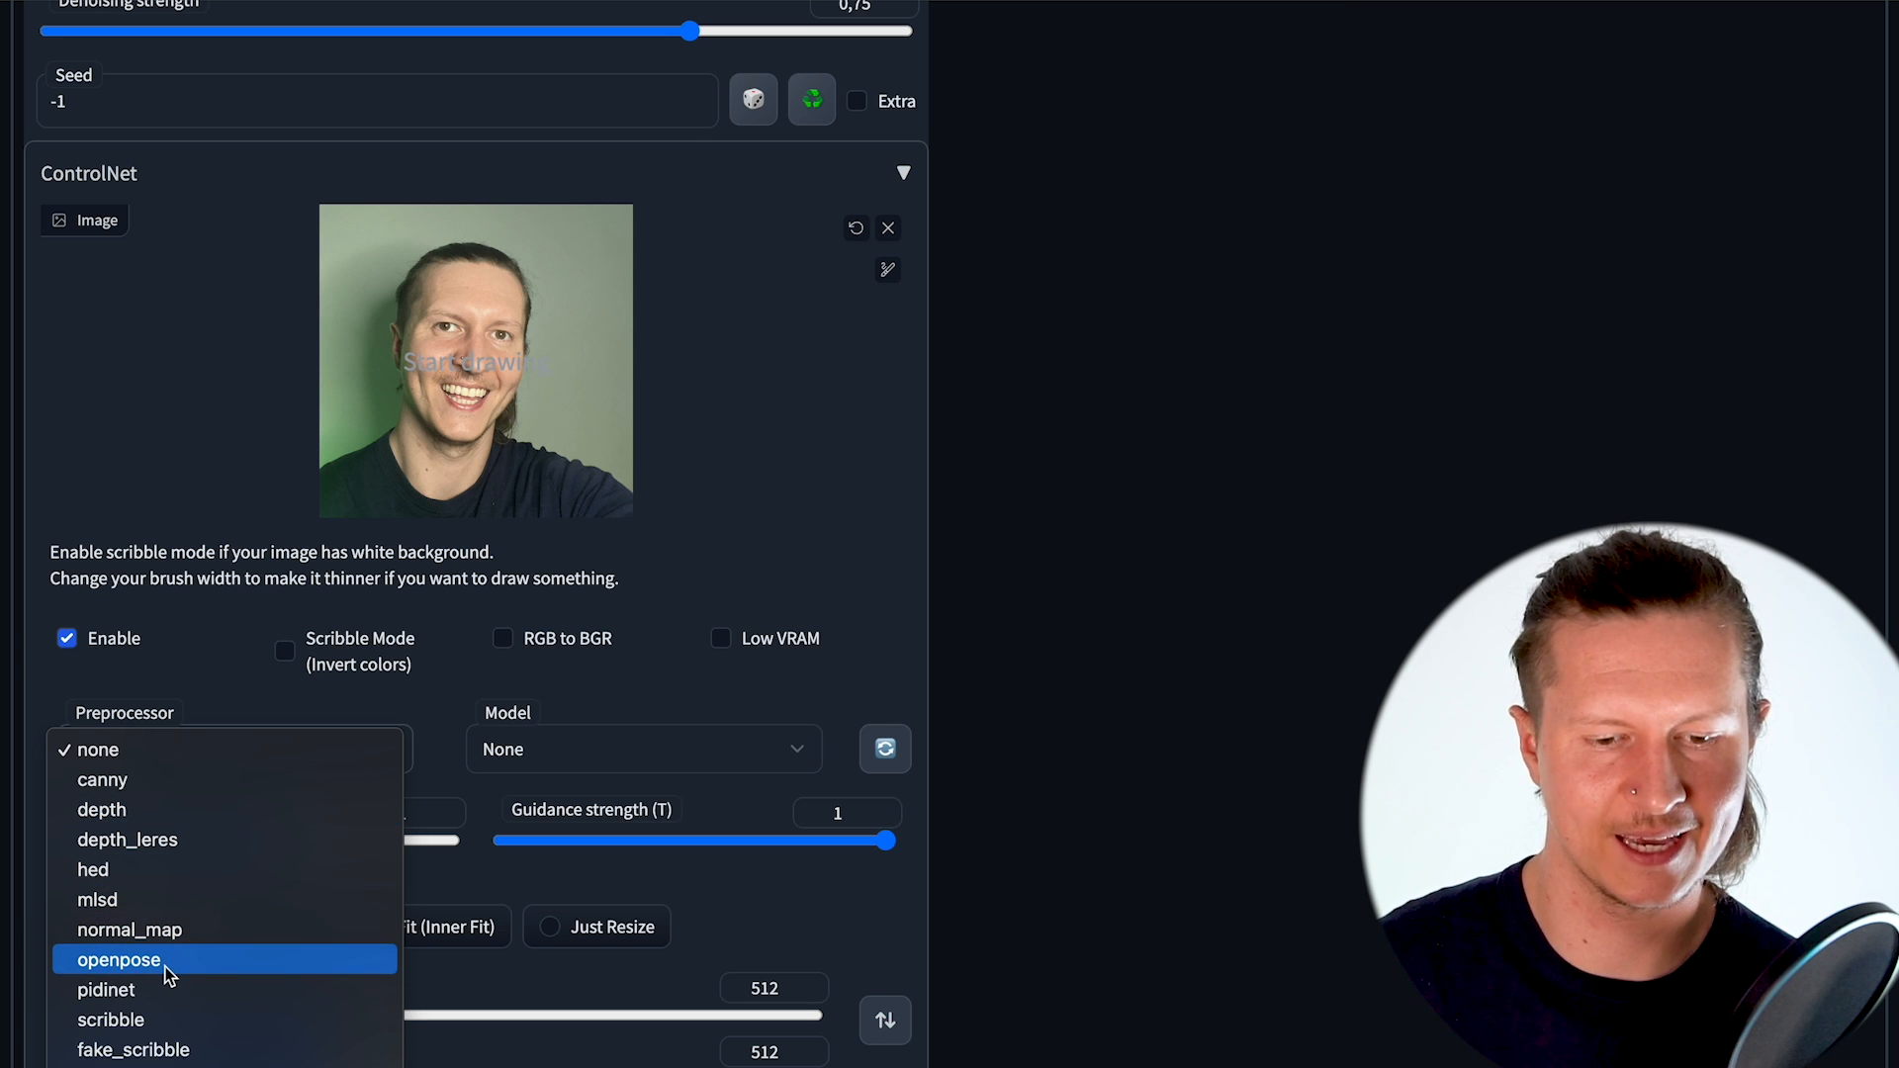
mouse_move(145, 1033)
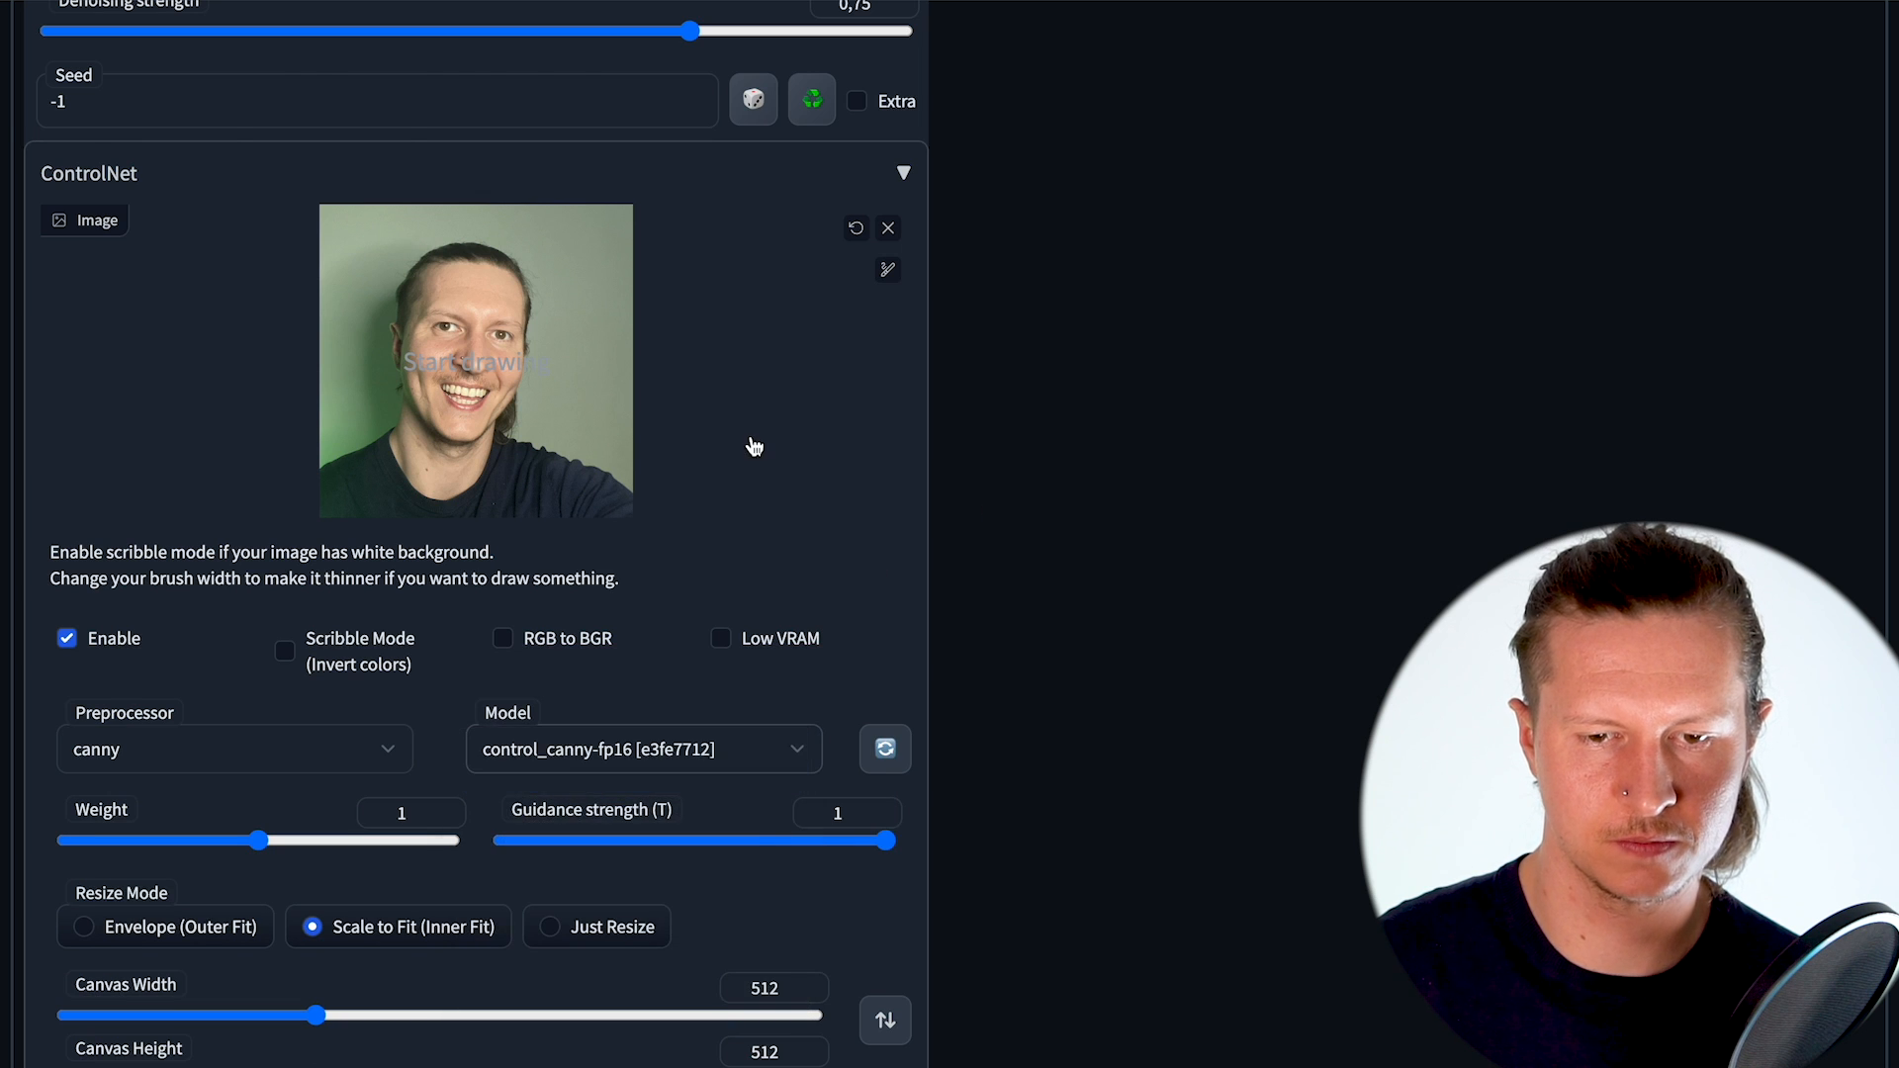
Edit the prompt to 'pixar character with glasses' and generate the portrait
scroll("up", 3)
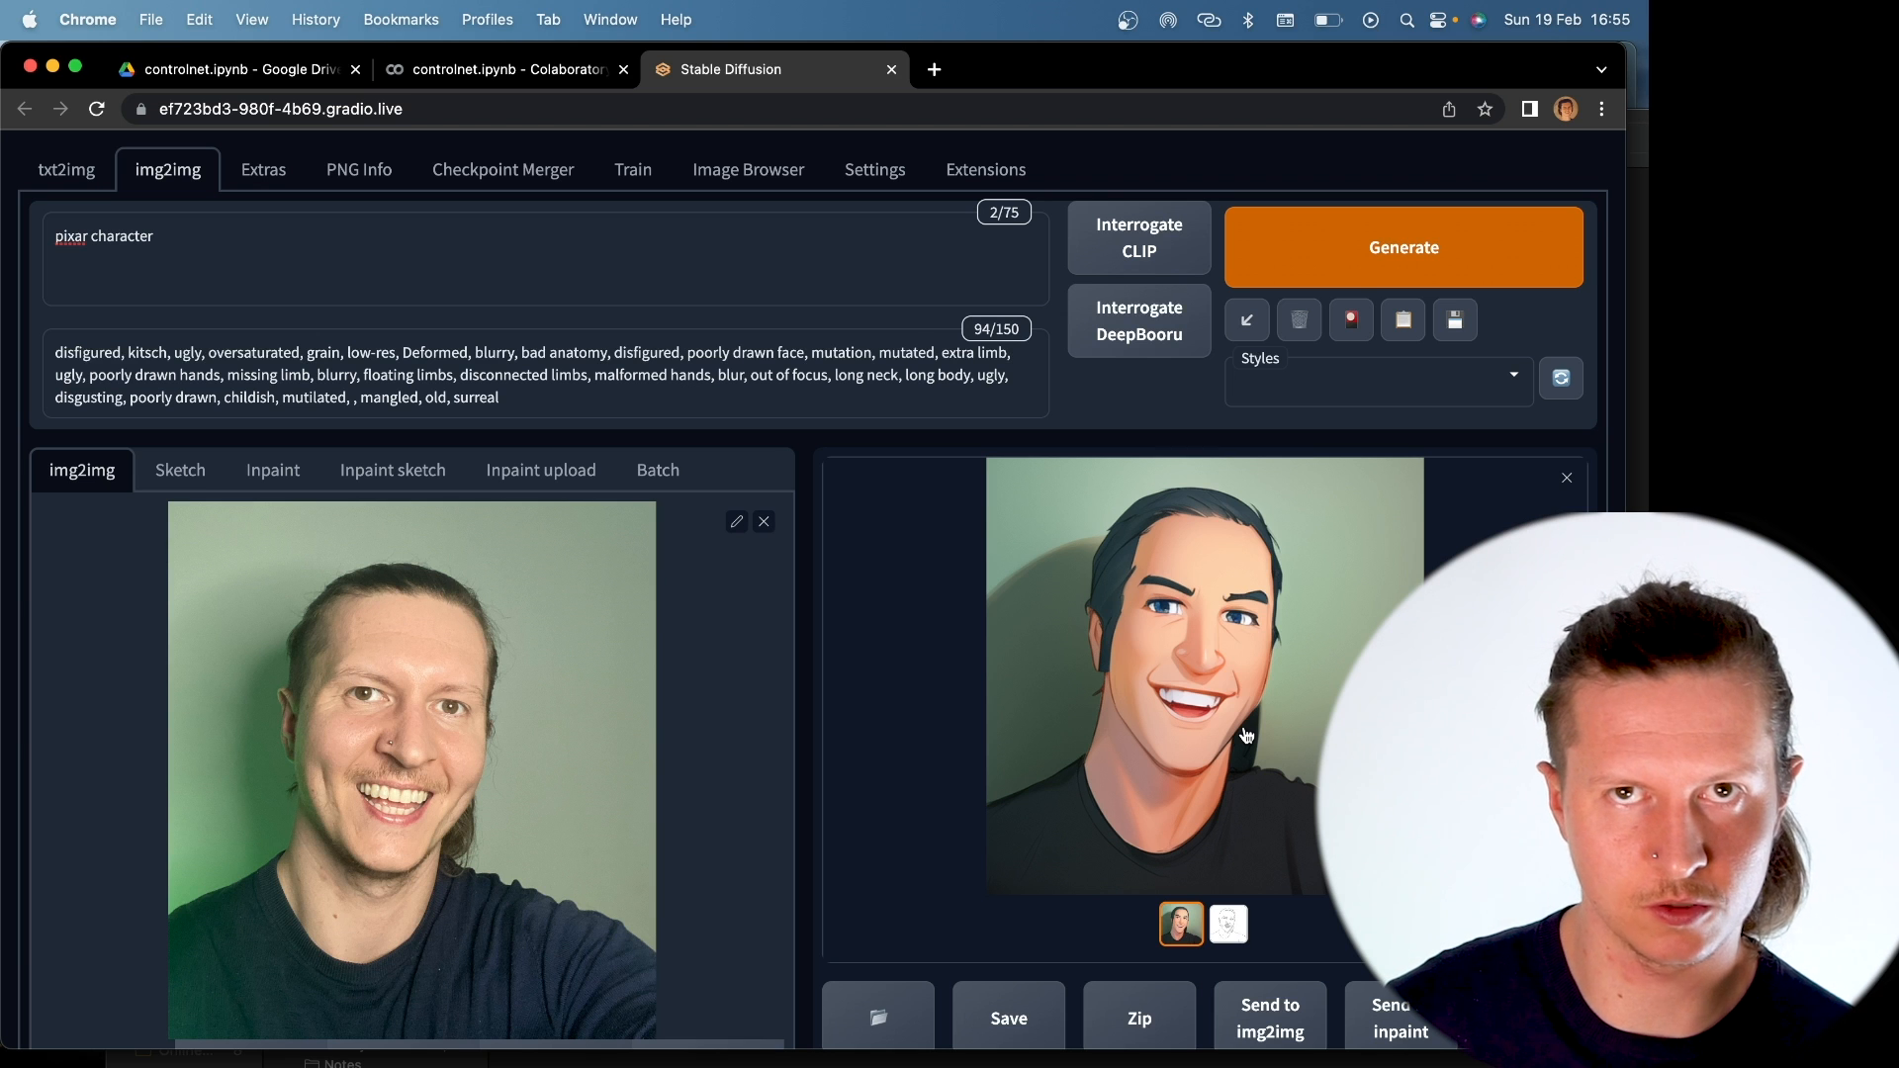
left_click(1227, 924)
type(" with glasses")
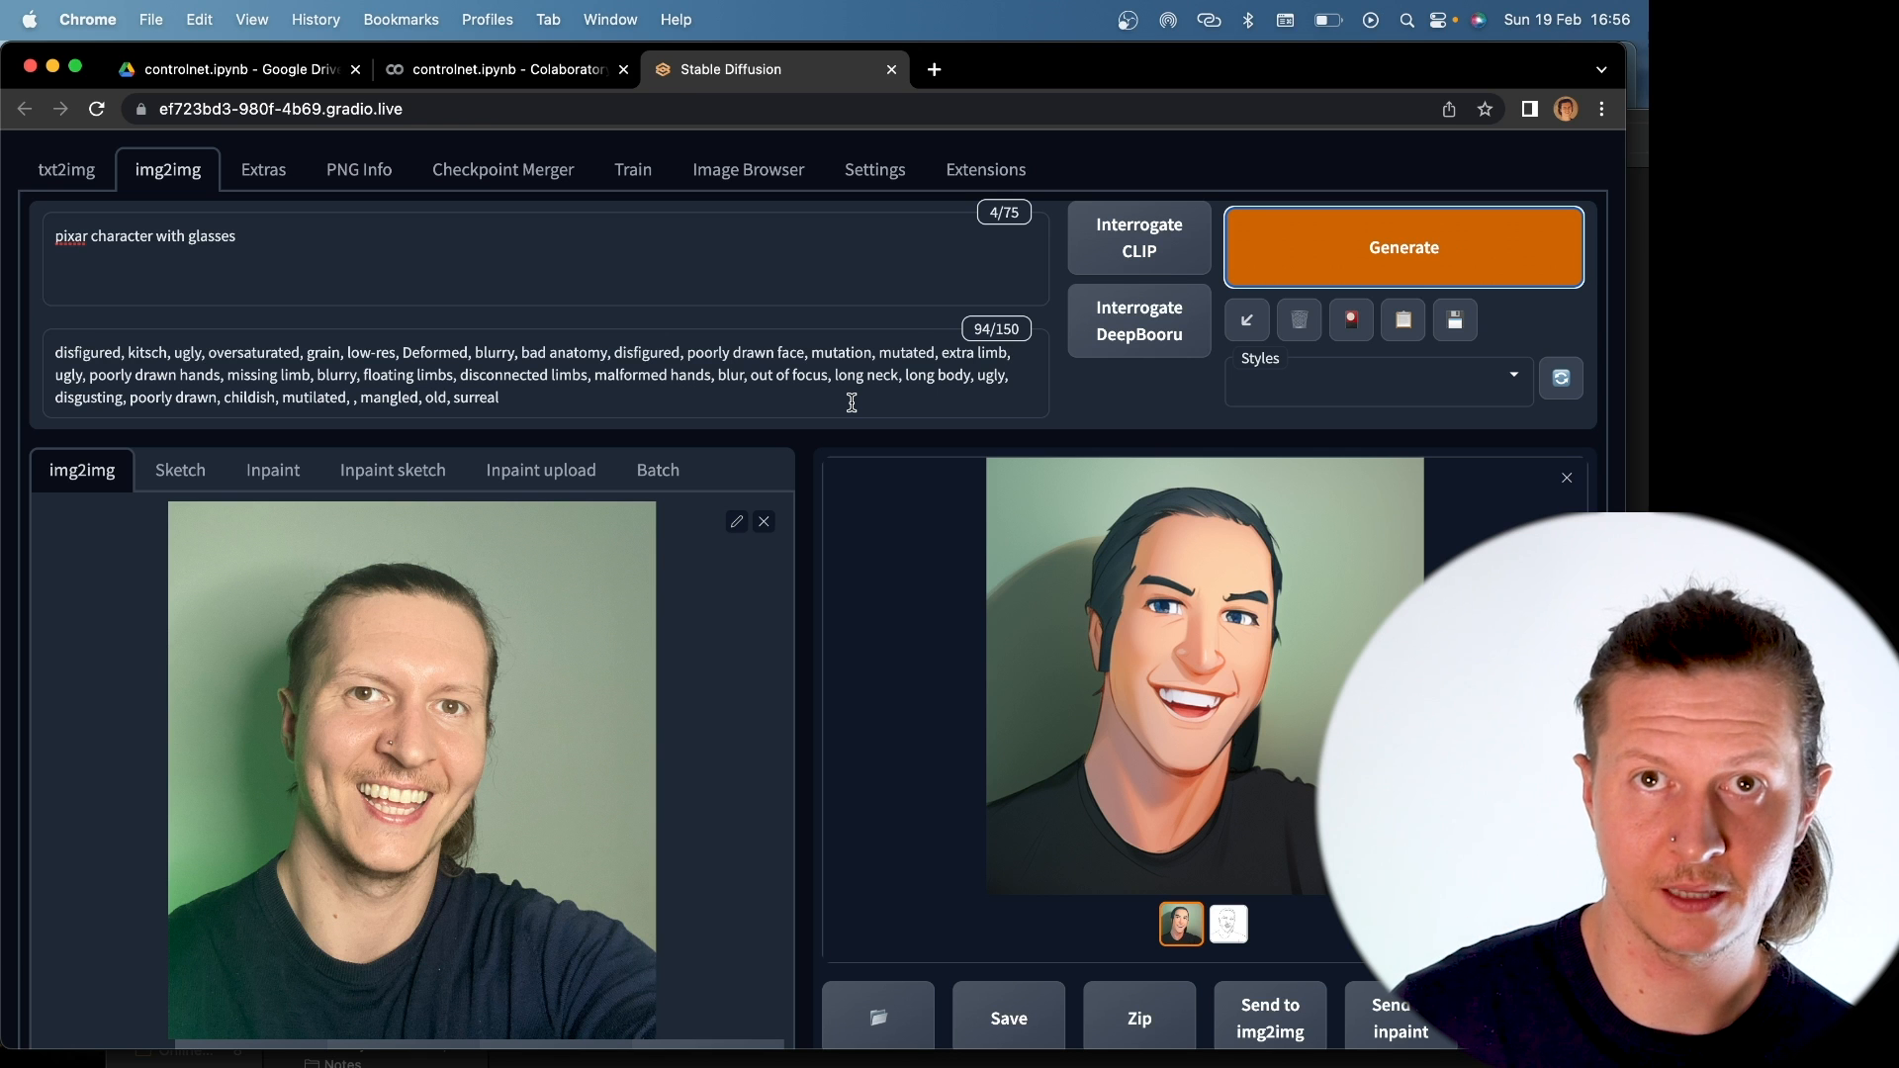
left_click(1401, 248)
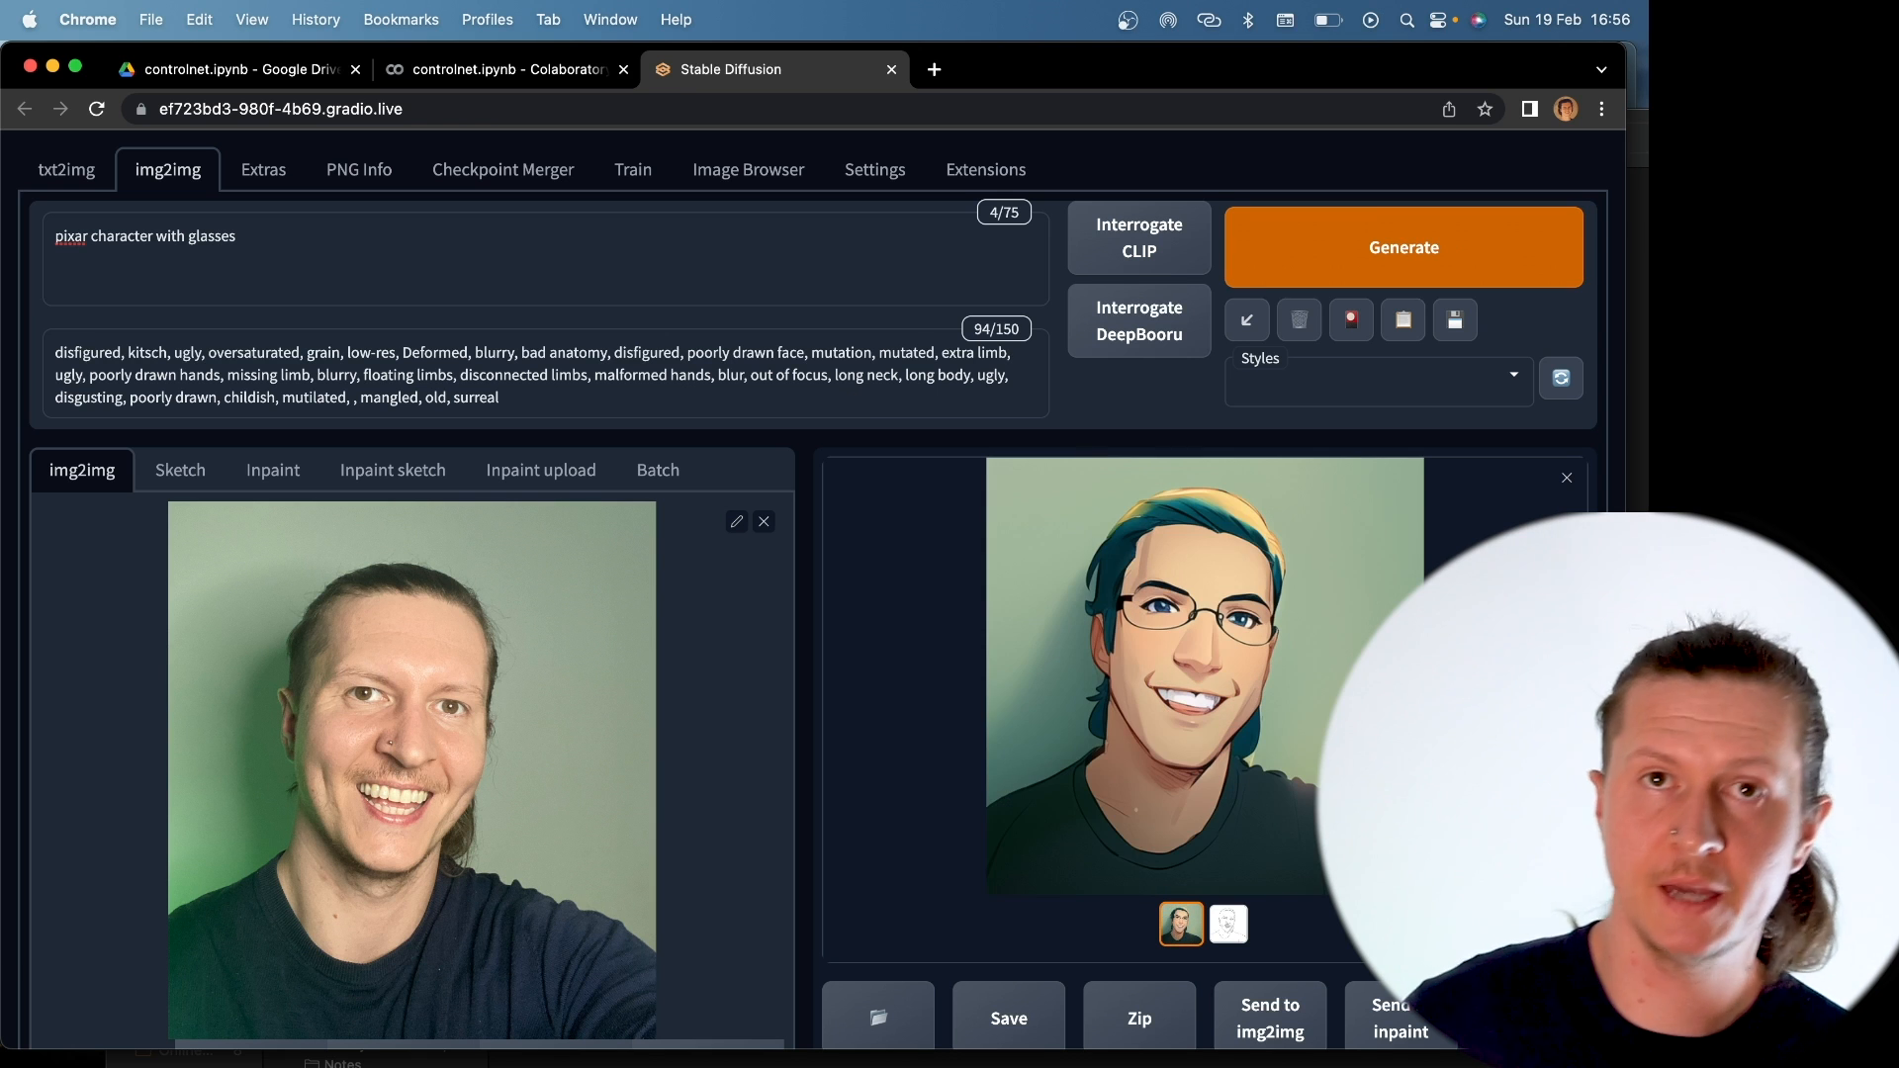